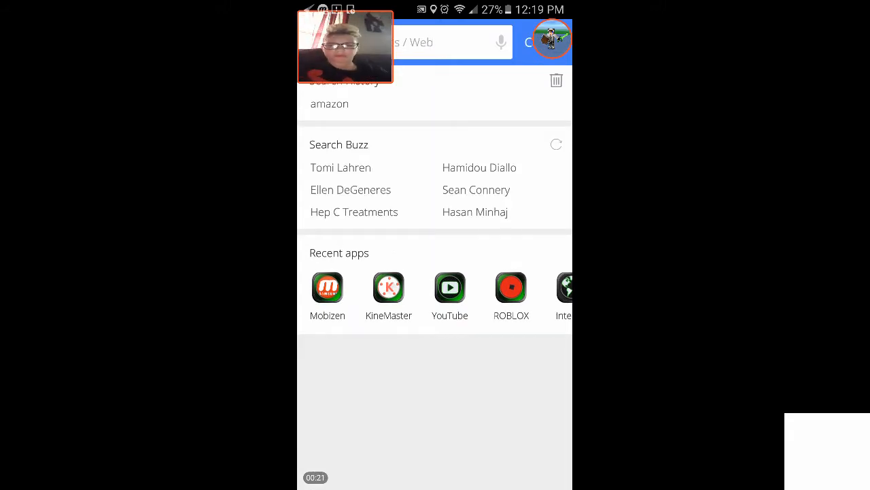
Switch to the running KineMaster app and return to its home list of saved projects
text(k)
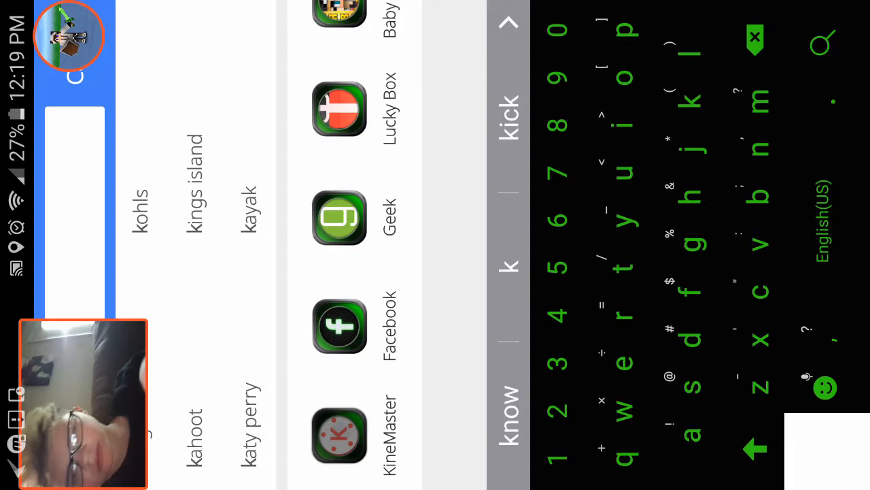
click(340, 434)
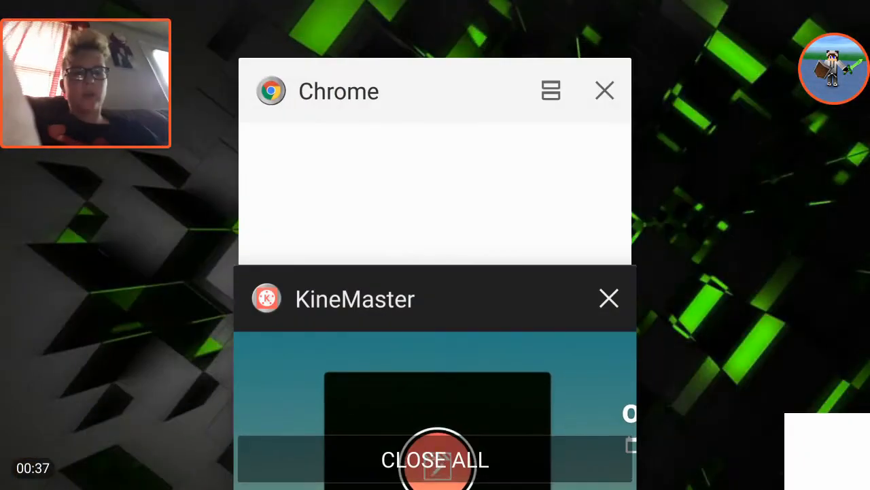
click(435, 460)
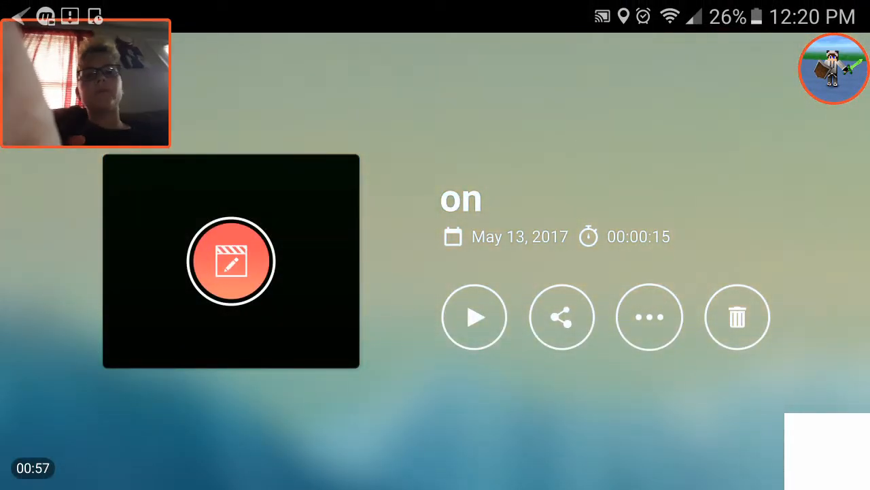
click(28, 16)
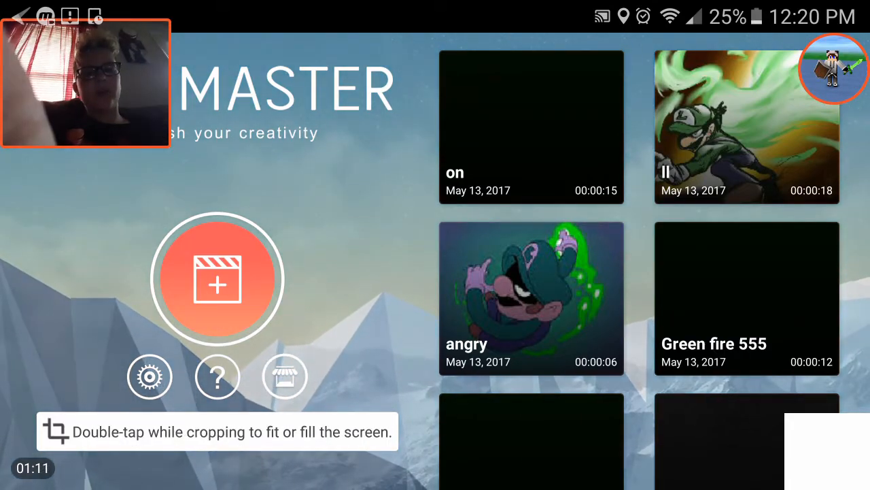
Start a new project named 'hchffhh' and browse down through its Media Browser folders
click(218, 278)
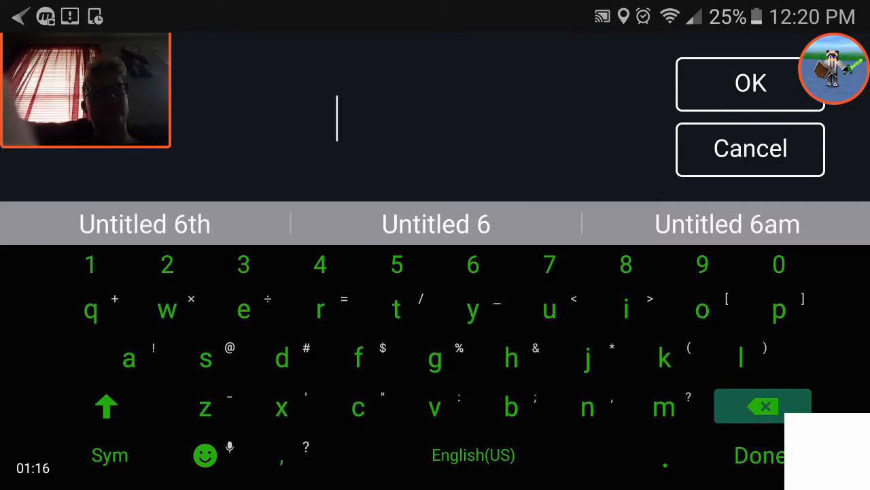
text(hchffhh)
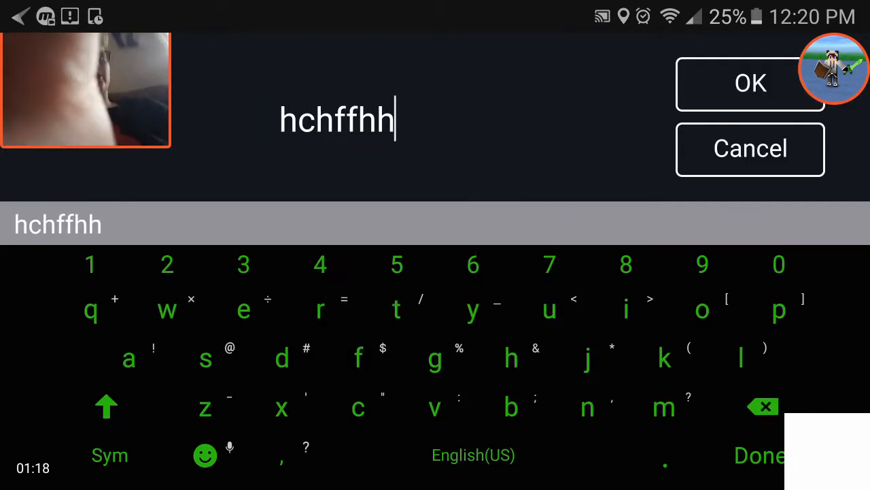
click(751, 83)
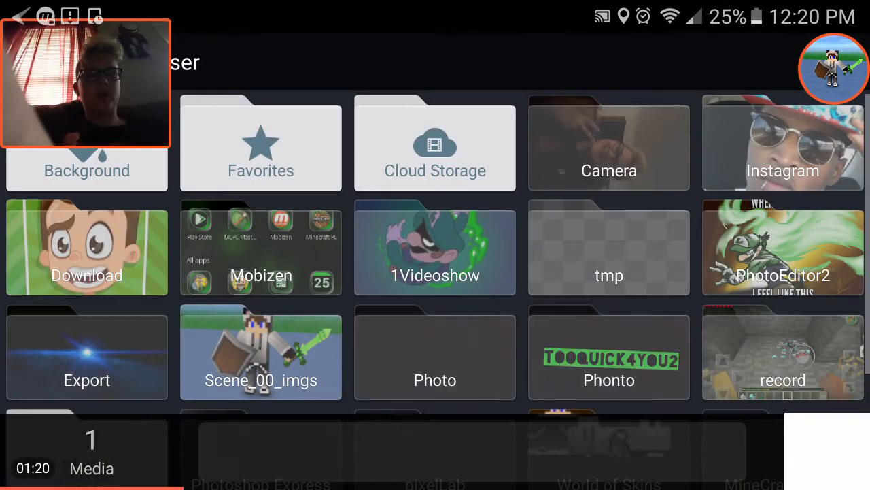
scroll(down, 3)
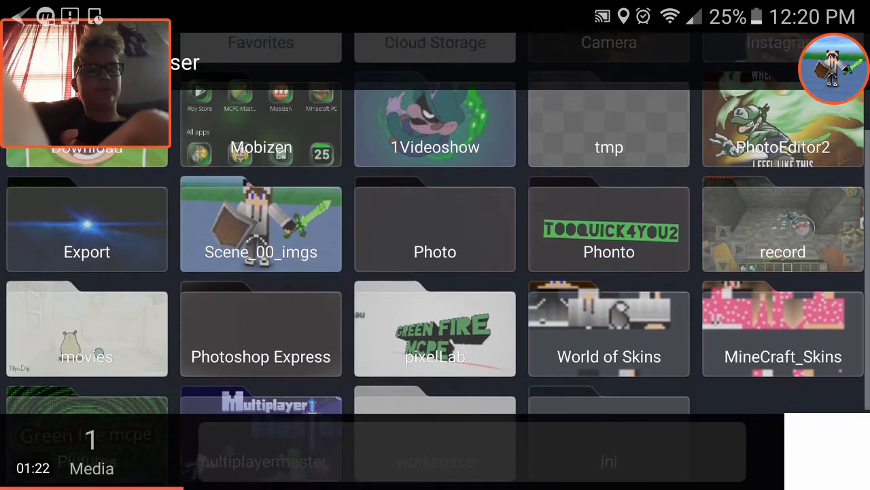
scroll(down, 3)
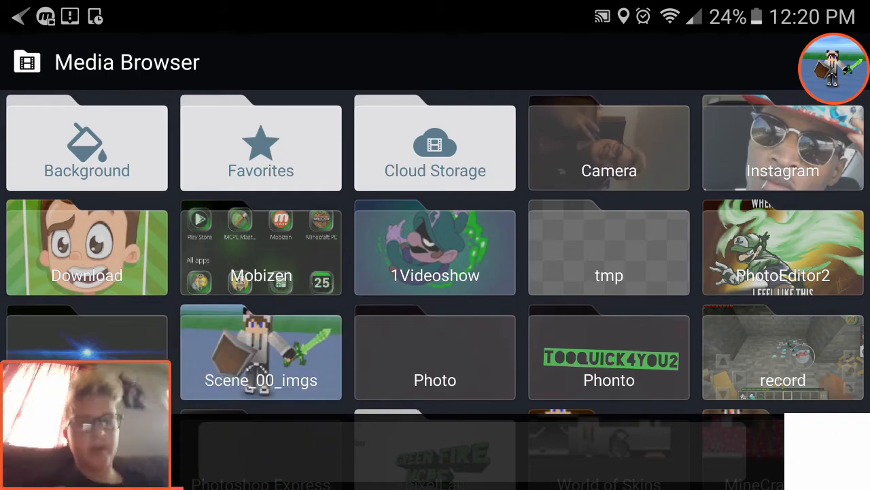
scroll(down, 3)
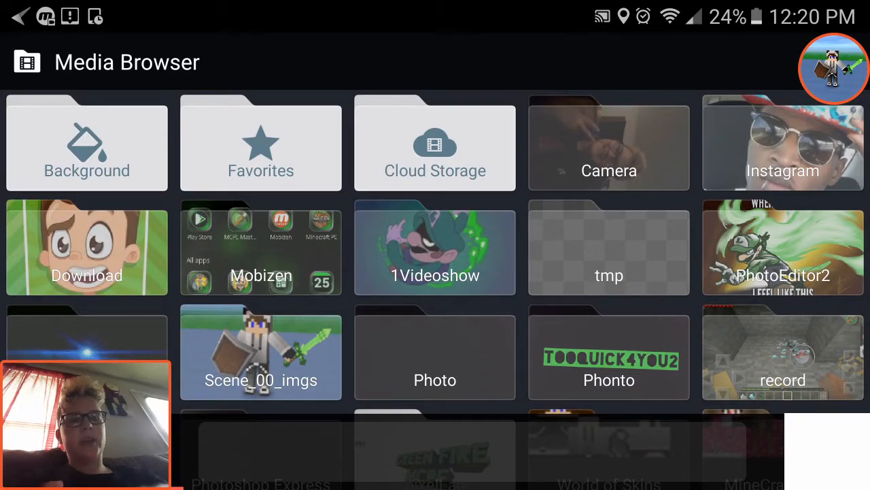
scroll(down, 3)
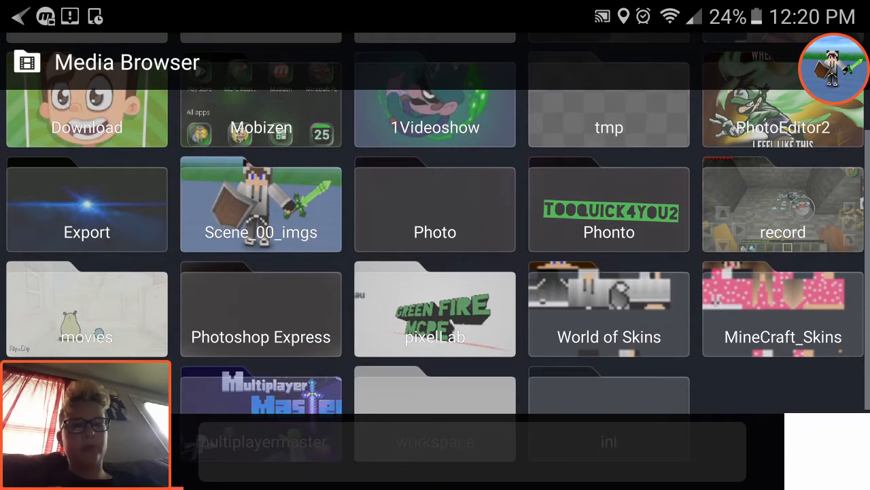
scroll(down, 3)
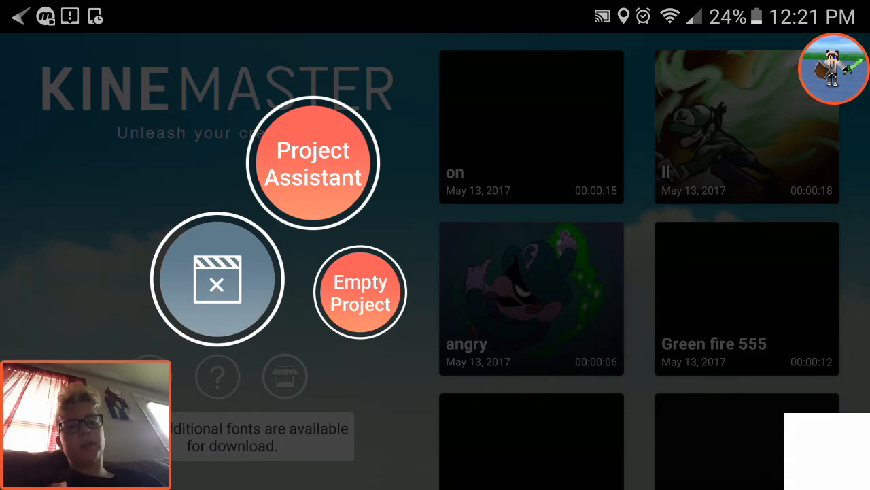
Create a Project Assistant project using the lens-flare Green fire mcpe image as media
click(360, 293)
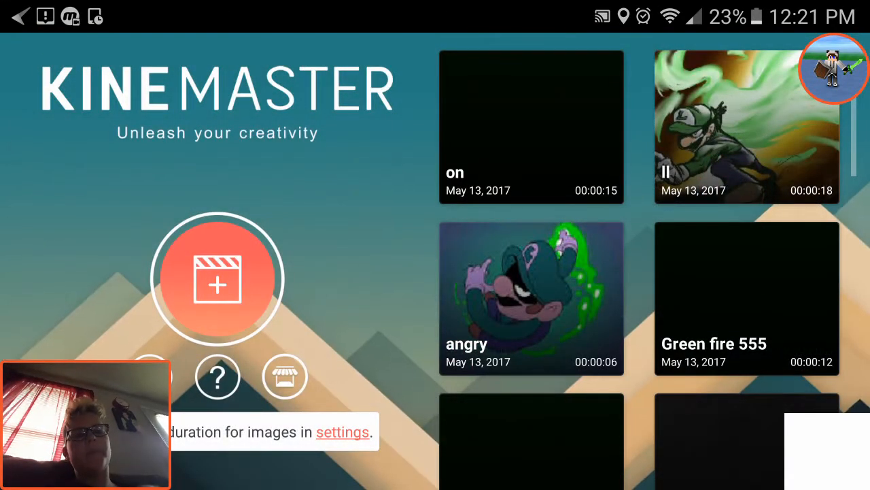
click(217, 278)
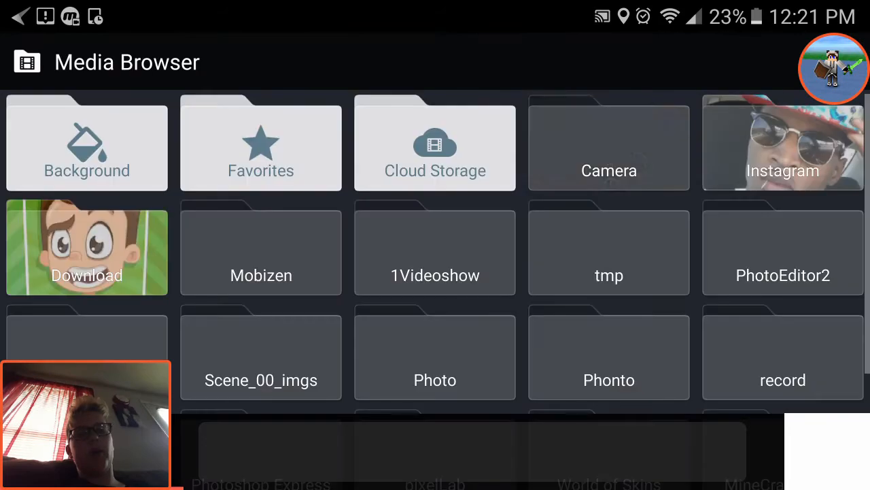
scroll(down, 3)
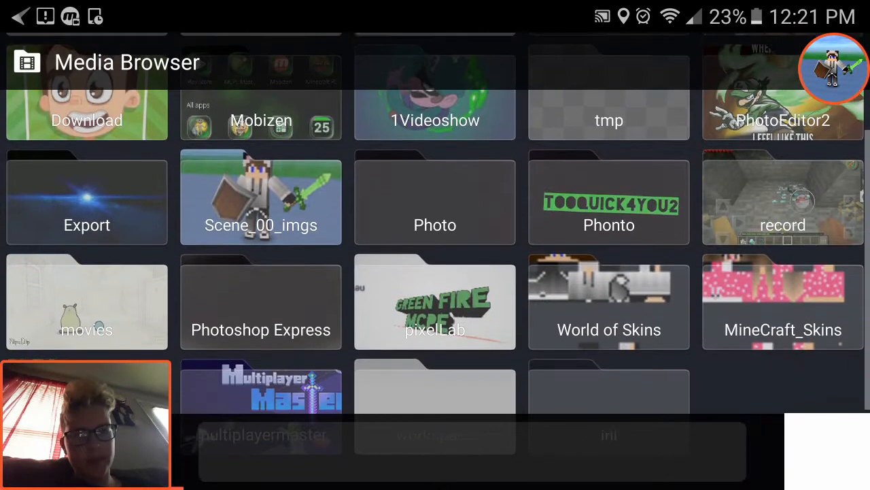
click(87, 198)
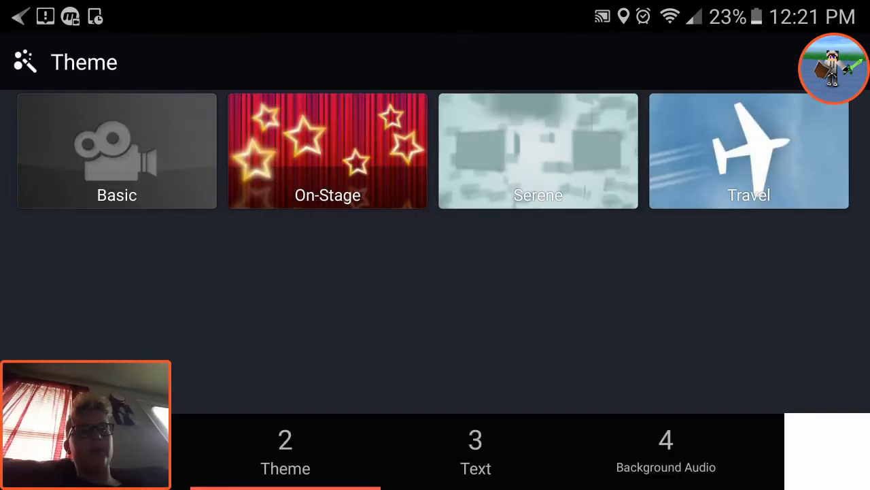
Choose a theme, set the opening title to 'fire', add the Breakbeat background song and create the project
click(117, 149)
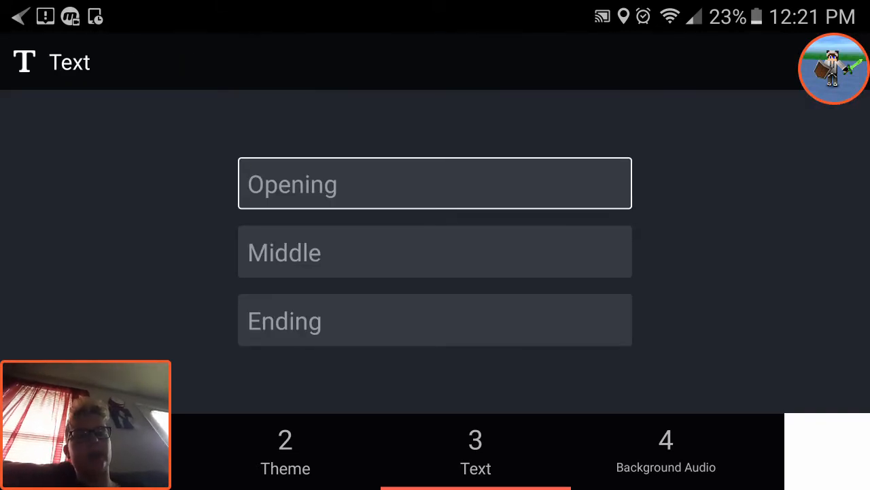
click(435, 182)
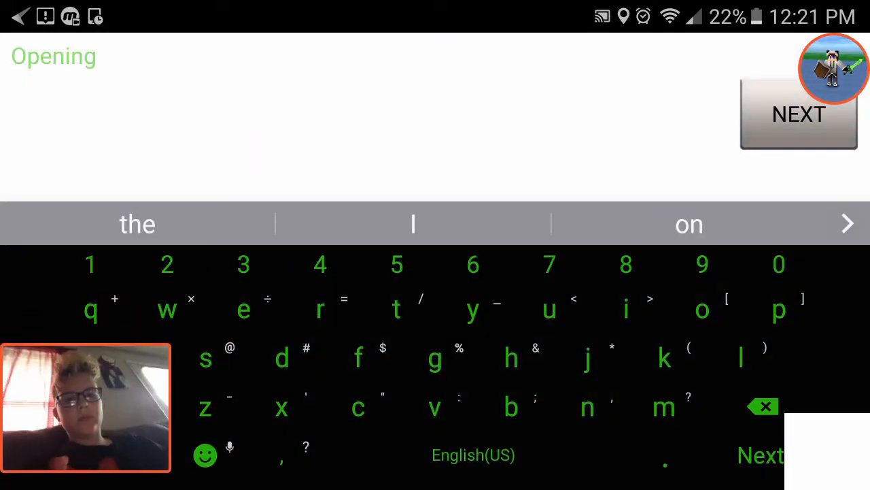
text(fire)
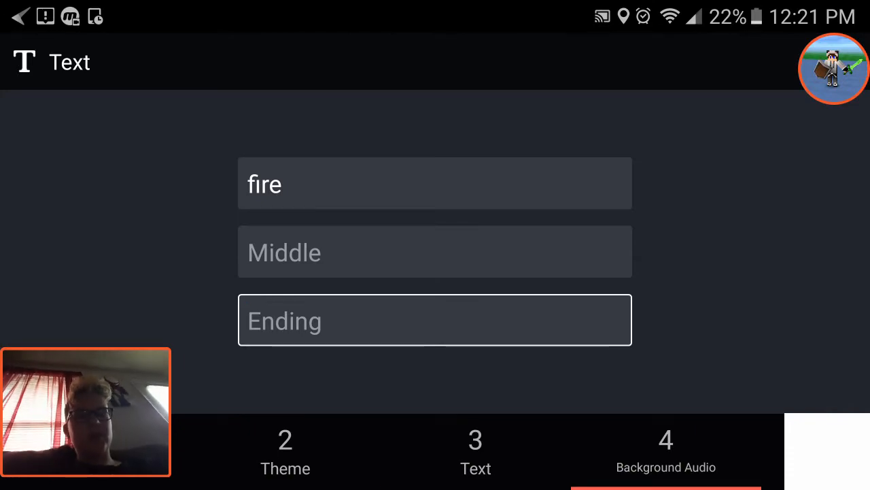
click(666, 452)
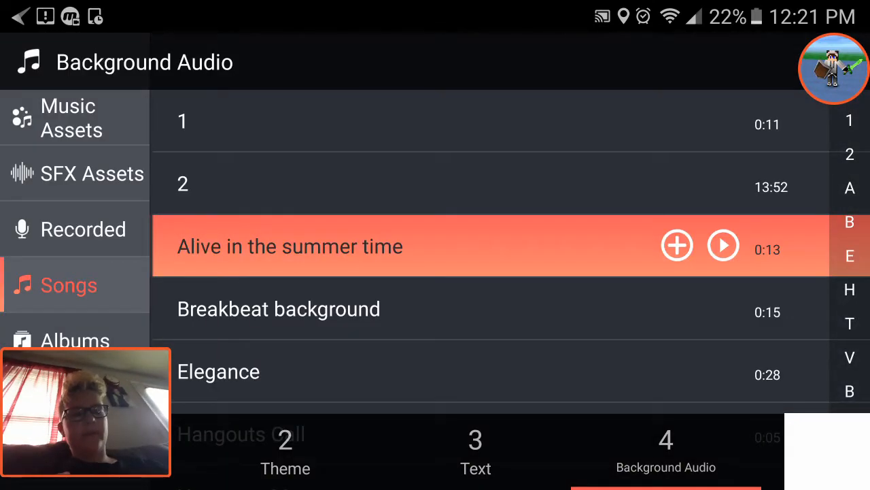
click(723, 245)
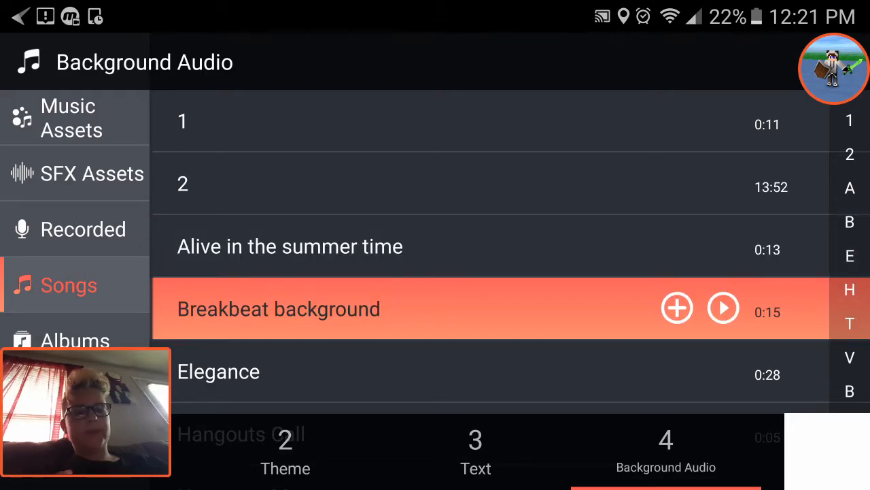
click(724, 308)
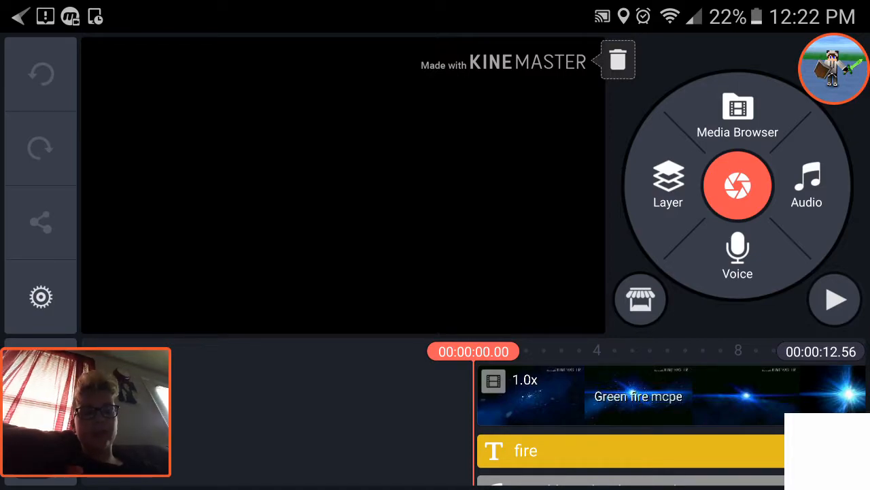
Preview the intro, allow audio recording in the Audio Browser, then leave it
click(835, 300)
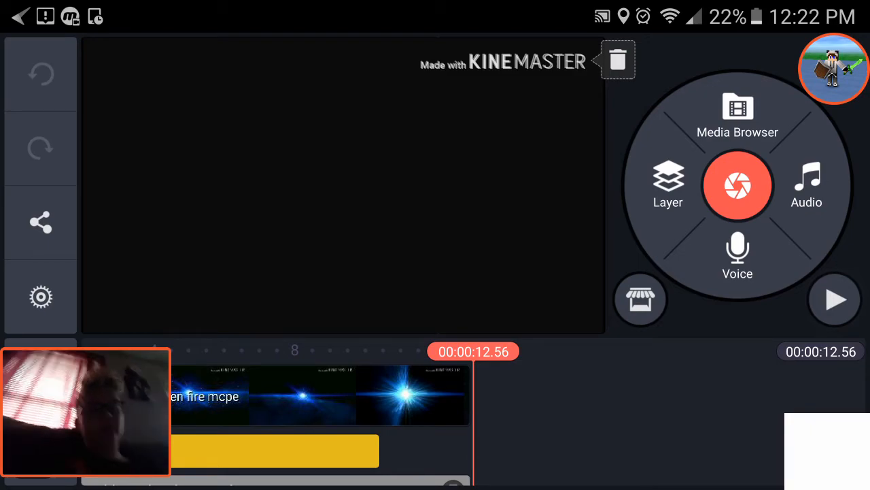
click(737, 252)
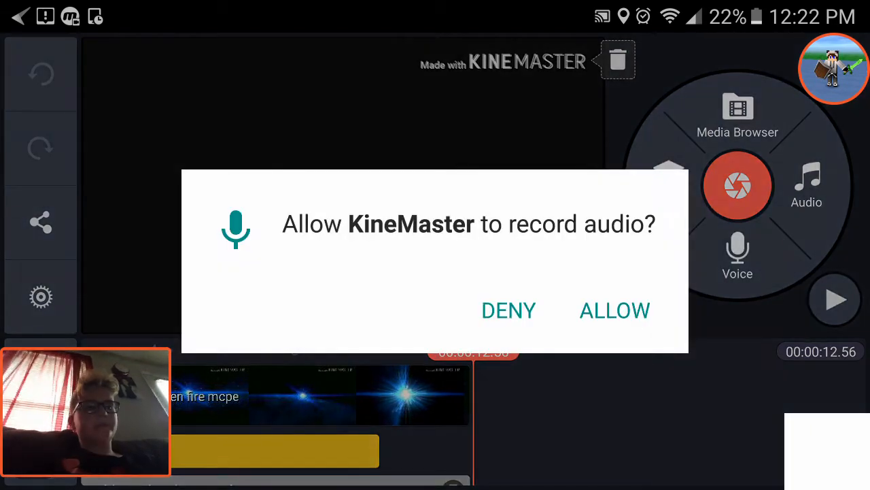
click(614, 310)
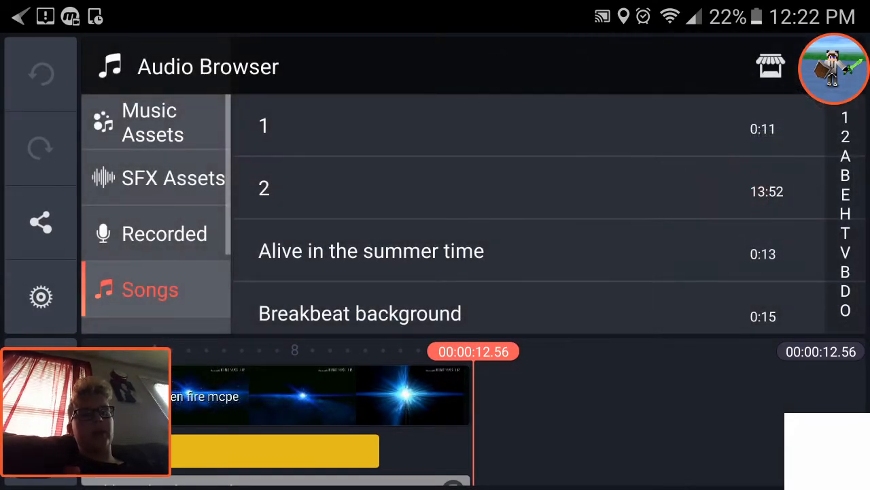
click(173, 177)
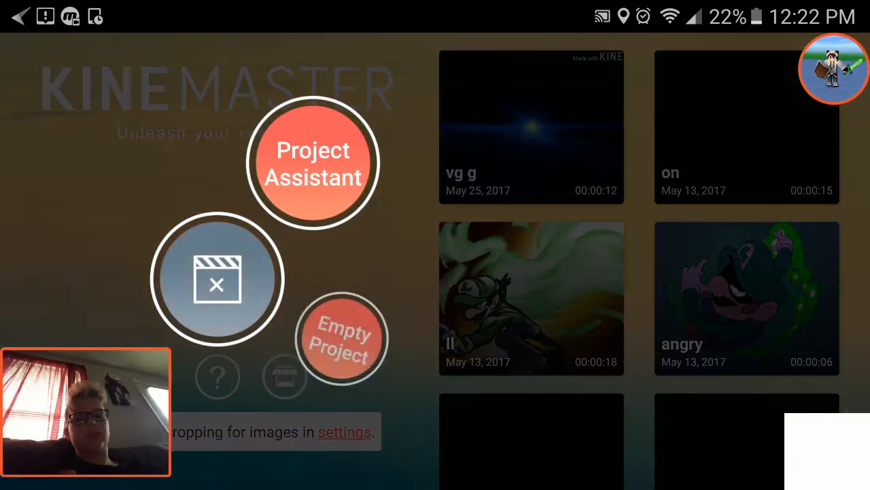
Start another project with the default name and pick the dark blue lens-flare background
click(342, 340)
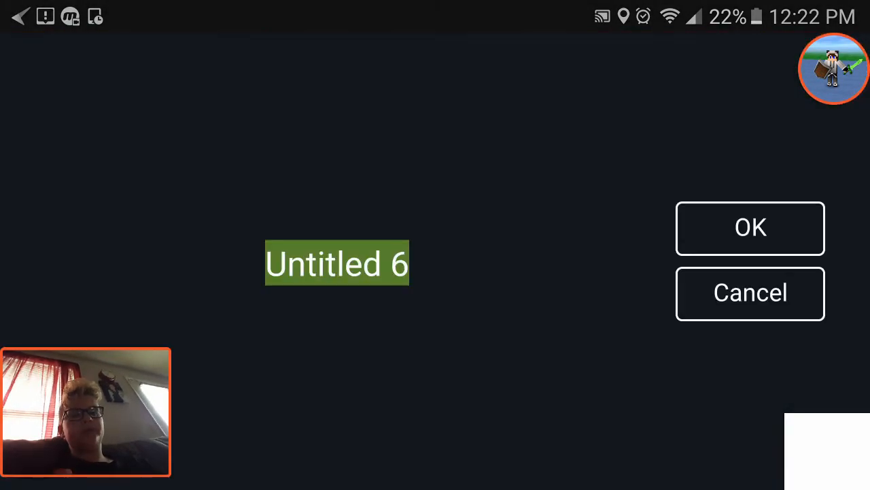
click(751, 229)
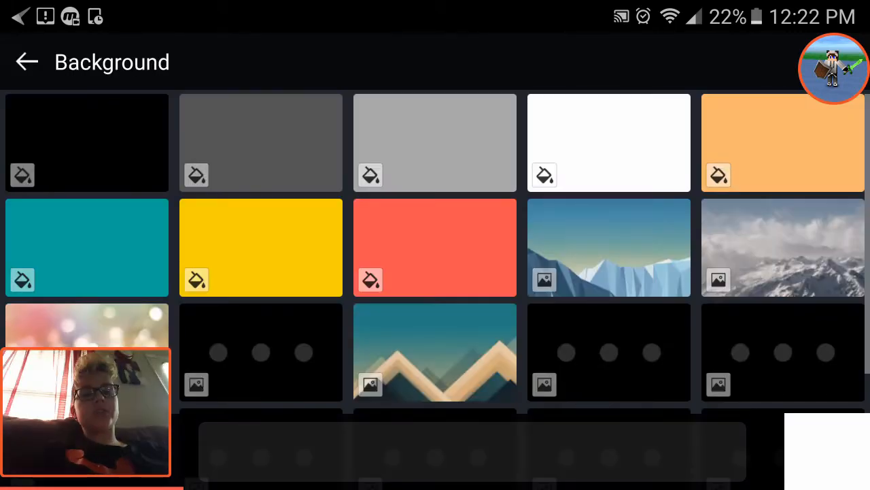
scroll(down, 3)
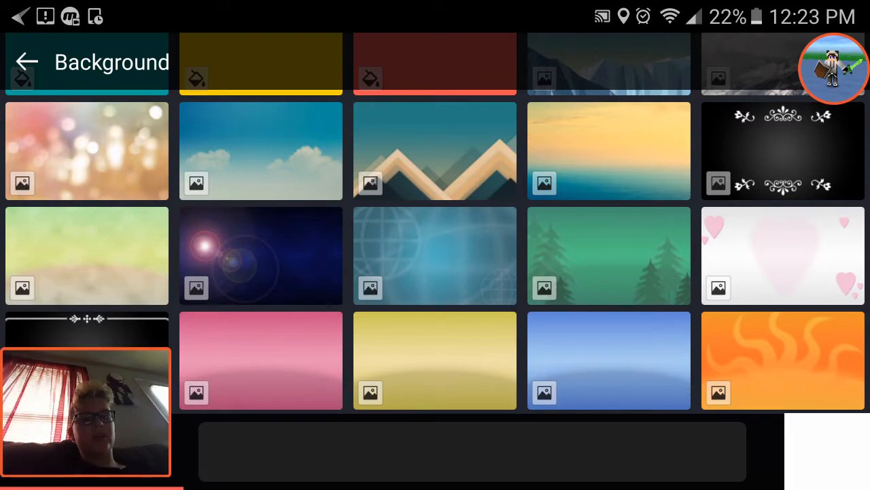
click(261, 255)
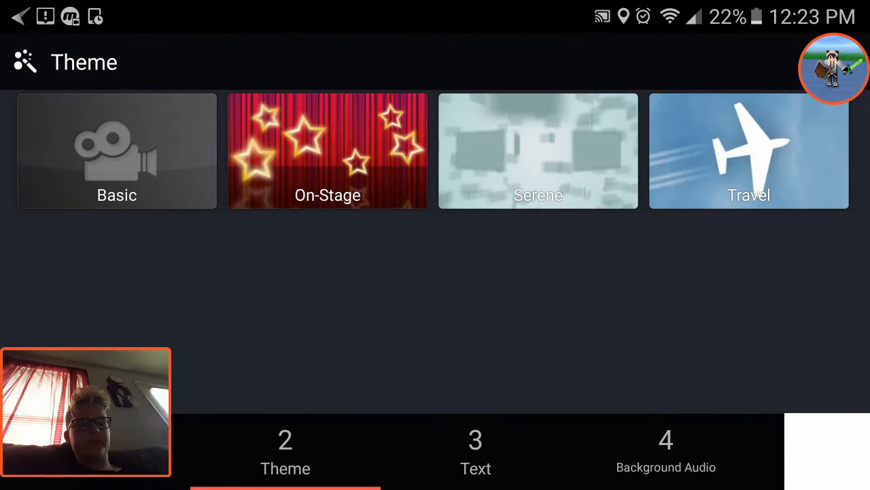
Enter 'Green fire mcpe' as the opening title and continue to Background Audio
click(473, 451)
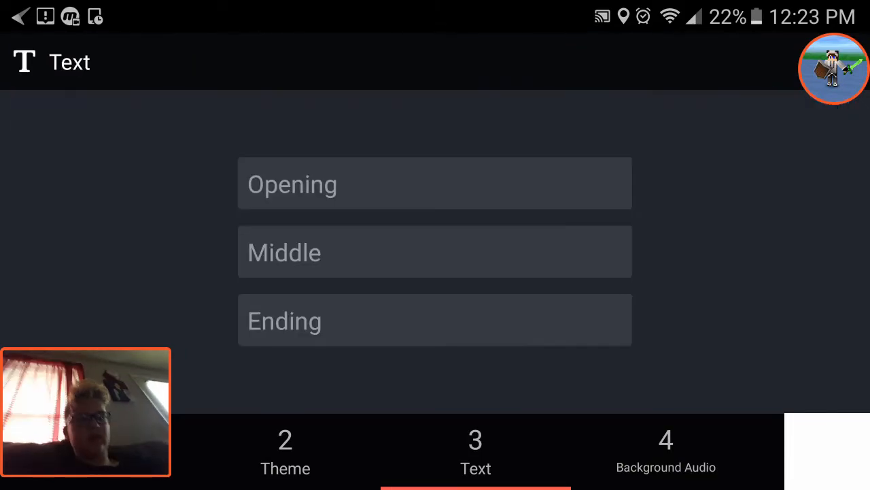
click(435, 184)
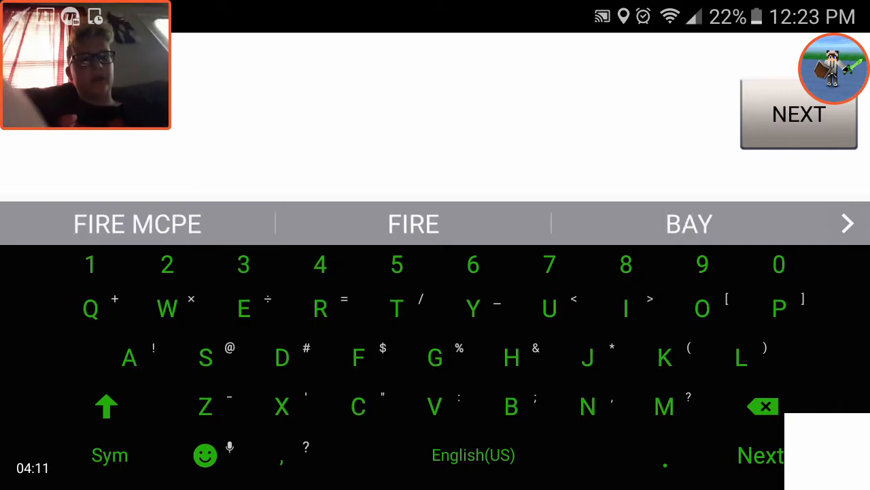
click(763, 405)
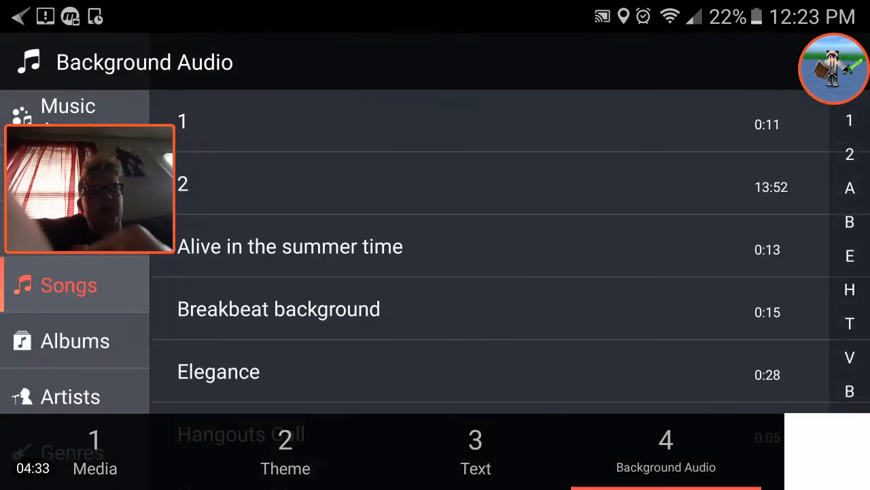
Add the song Time to travel as background music, creating the project in the editor
scroll(down, 3)
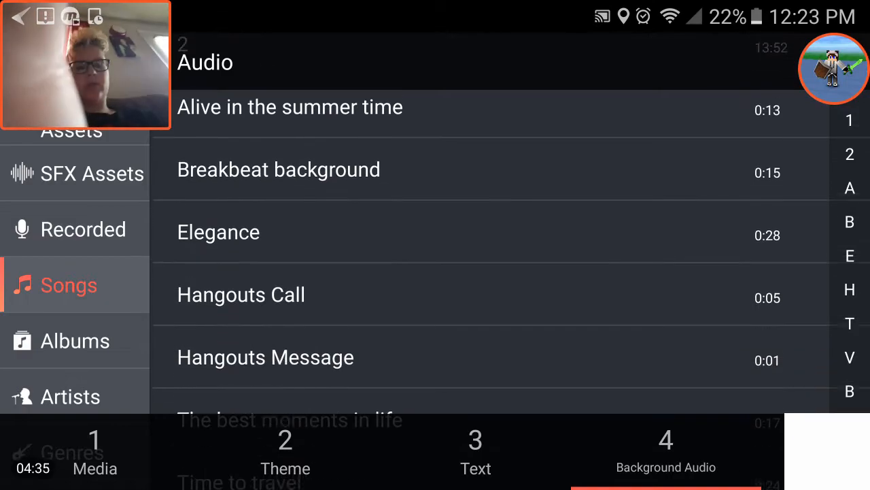
scroll(down, 3)
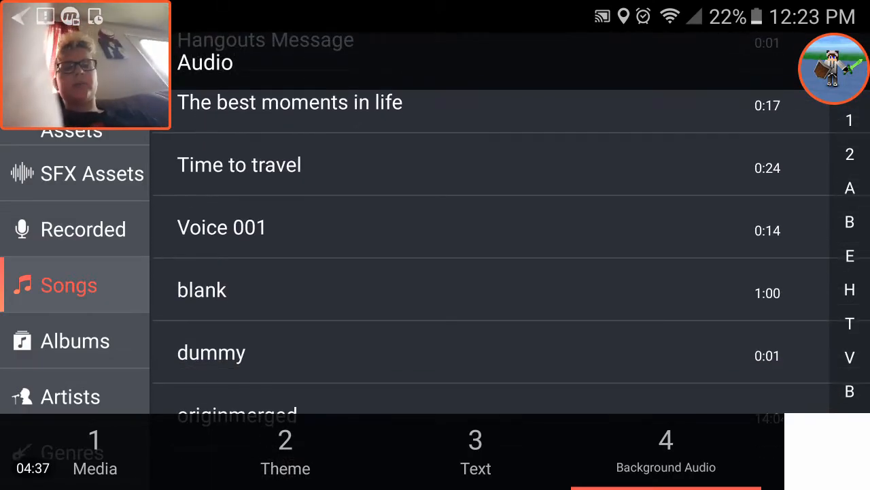
click(240, 164)
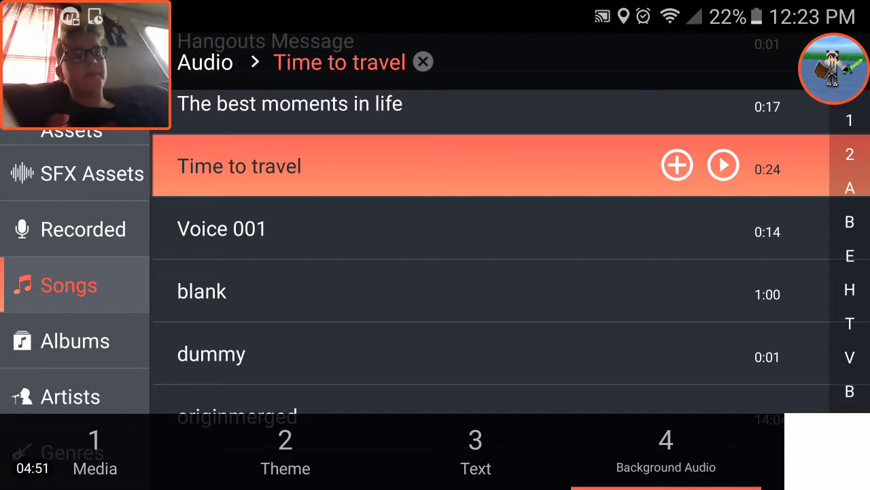
click(423, 62)
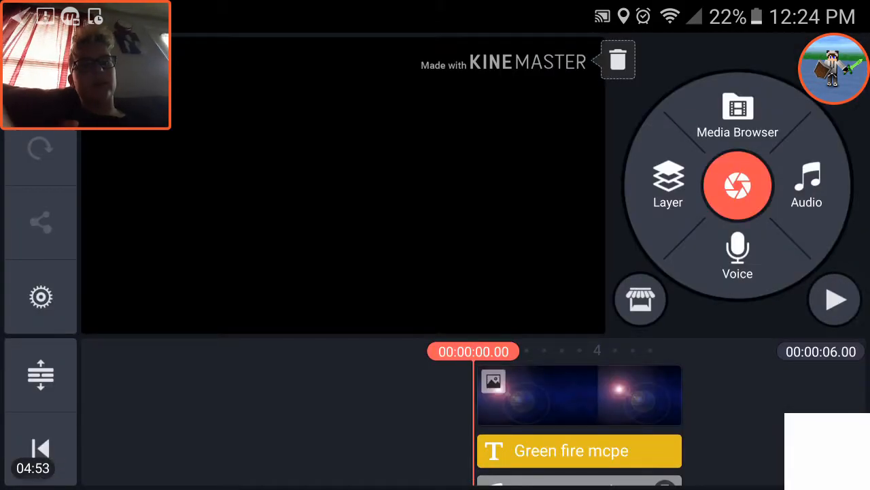
Play the intro preview and select the 'Green fire mcpe' title layer for editing
click(835, 299)
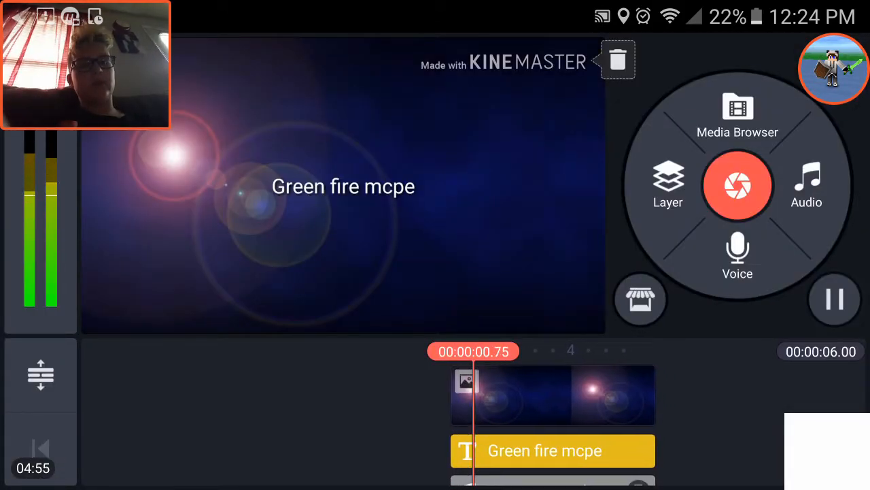
click(550, 451)
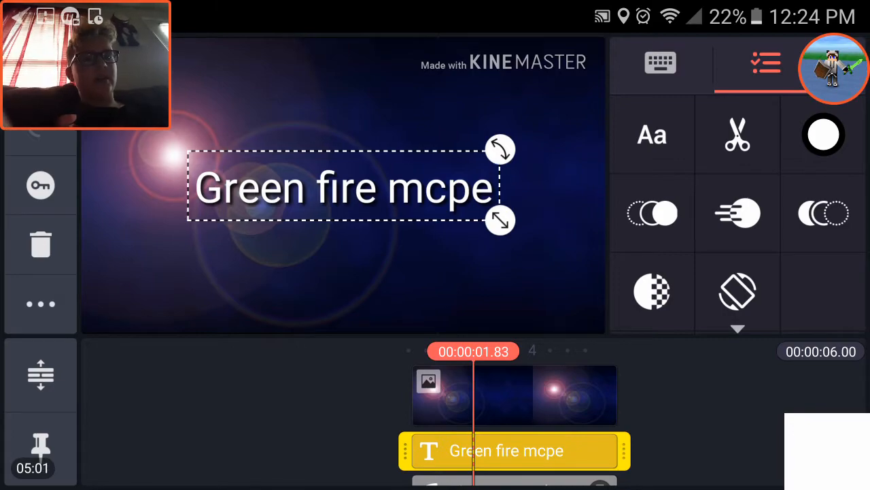
Look through Rotate/Mirroring and Out Animation choices, leaving the title with no exit animation
click(737, 291)
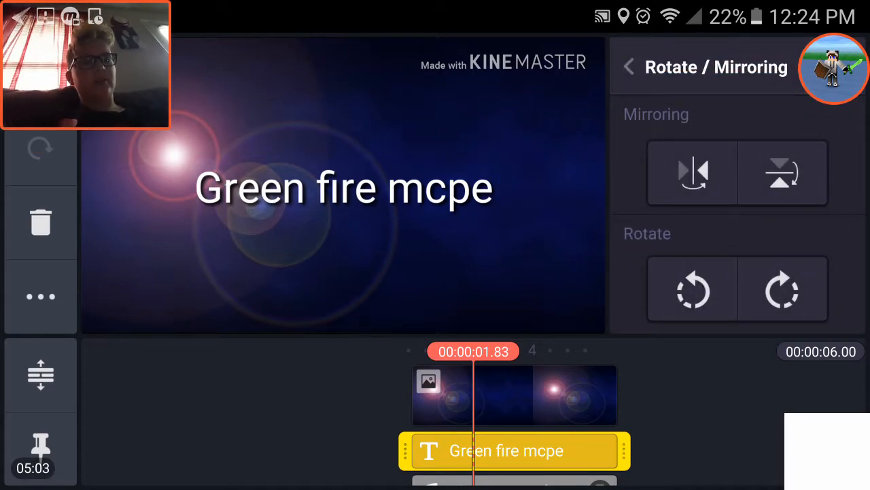
click(784, 291)
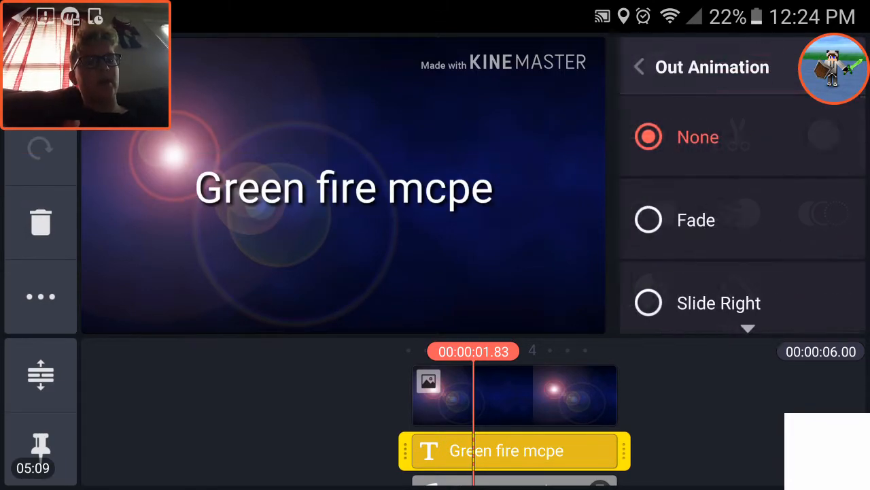
scroll(down, 3)
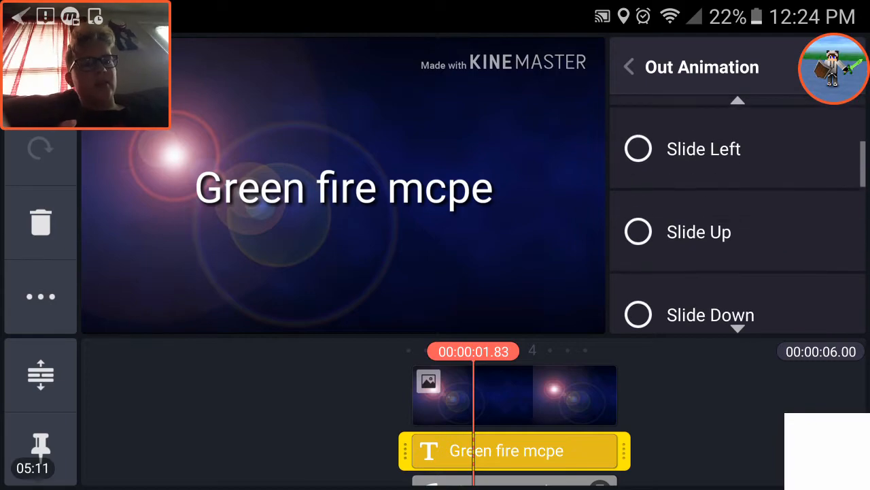
scroll(down, 3)
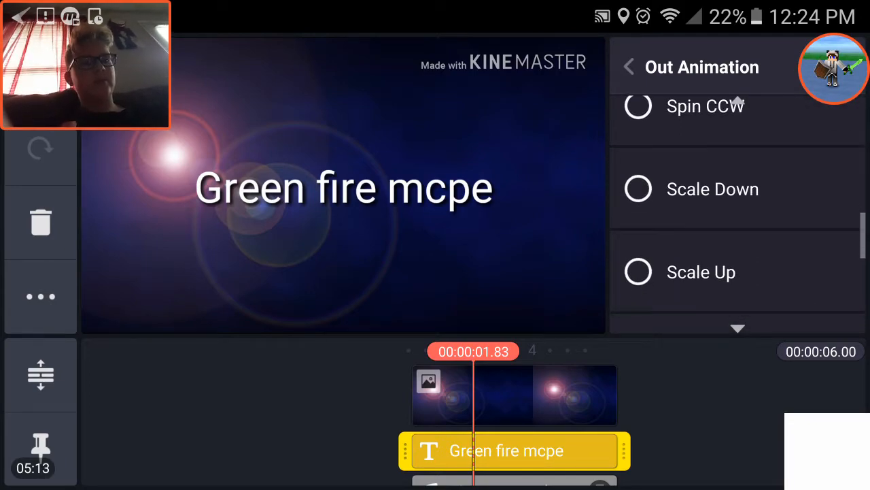
click(699, 173)
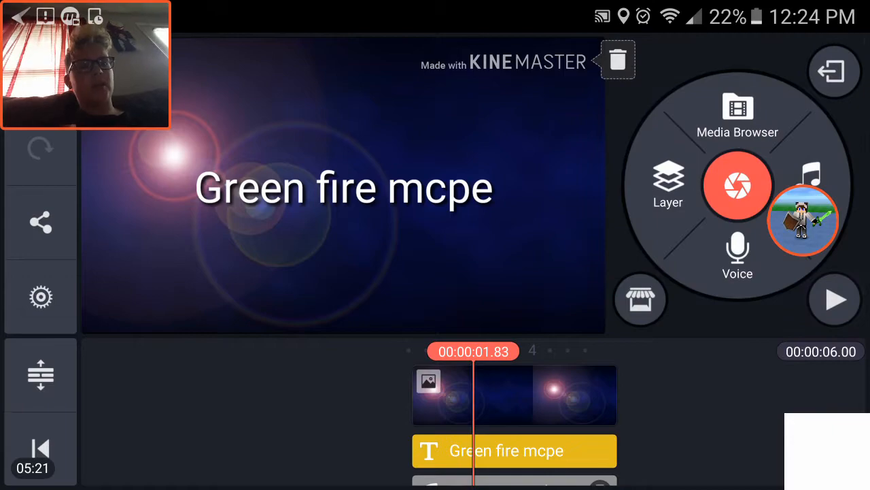
click(833, 299)
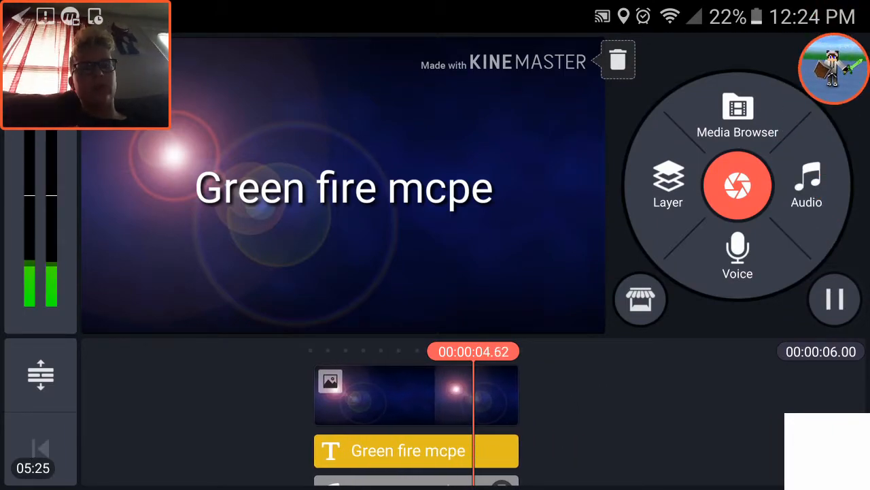
click(834, 299)
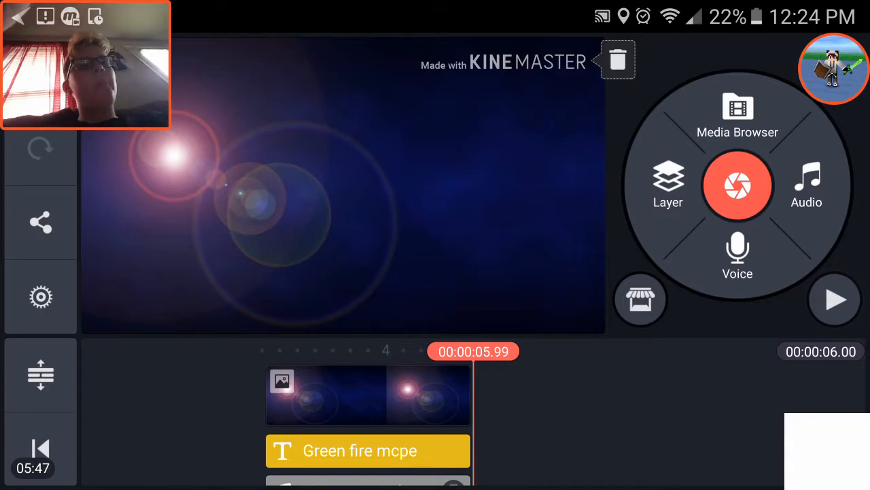
click(667, 185)
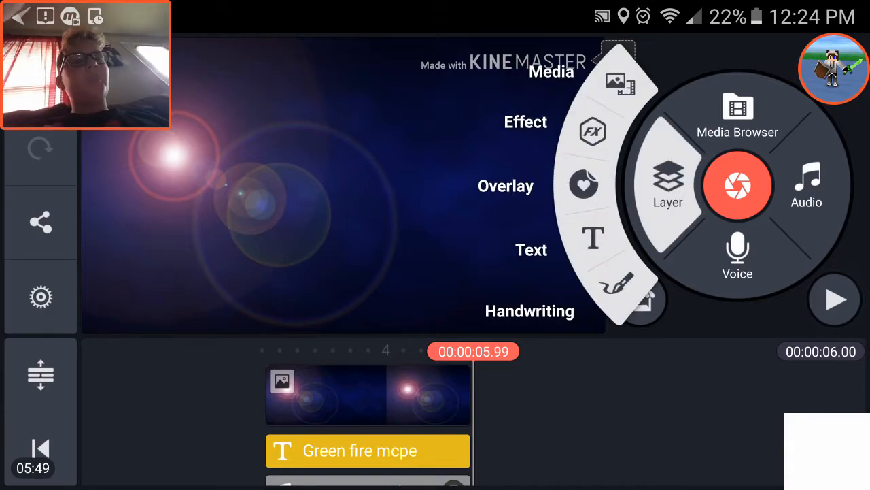
click(590, 131)
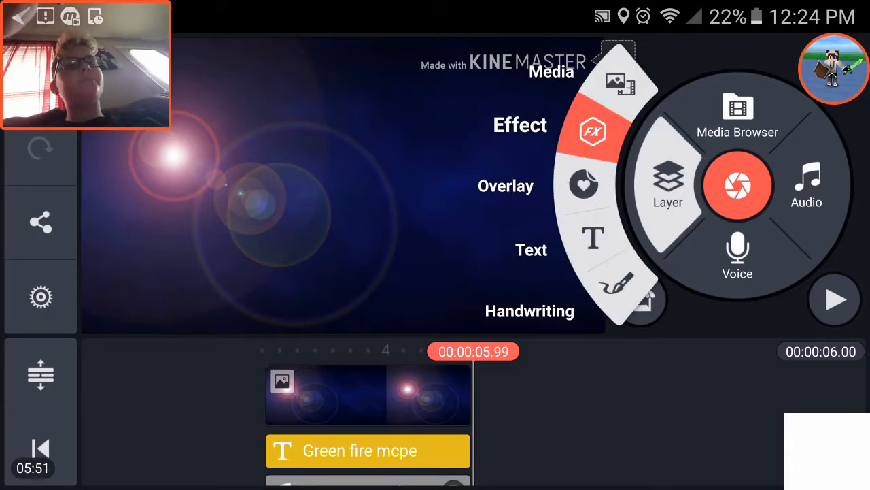
click(592, 131)
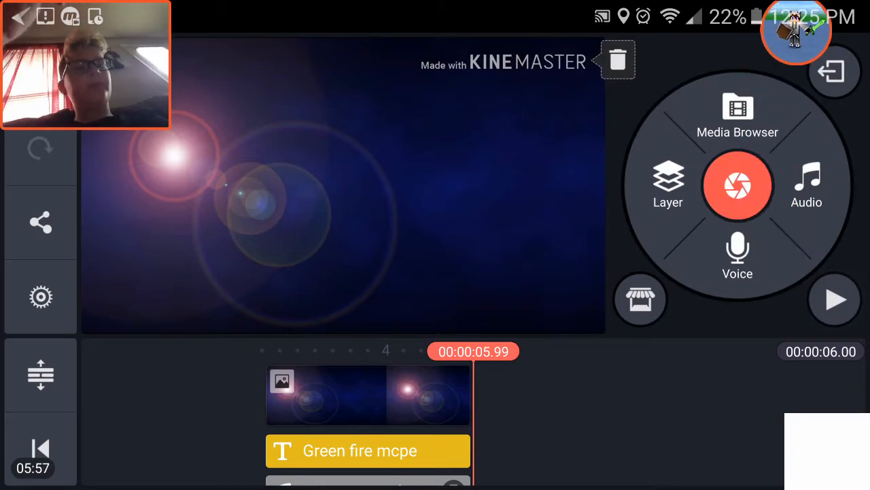
click(833, 299)
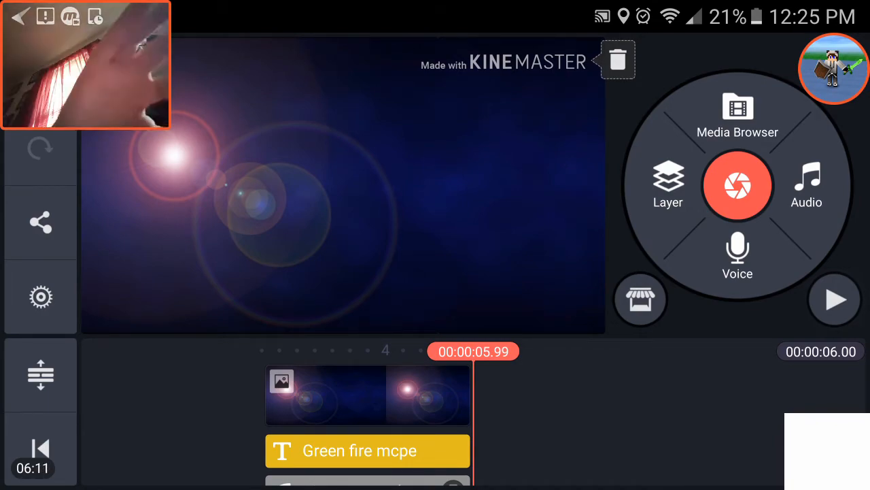
Glance at the audio library, then open the 'Green fire mcpe' title text for editing
click(805, 185)
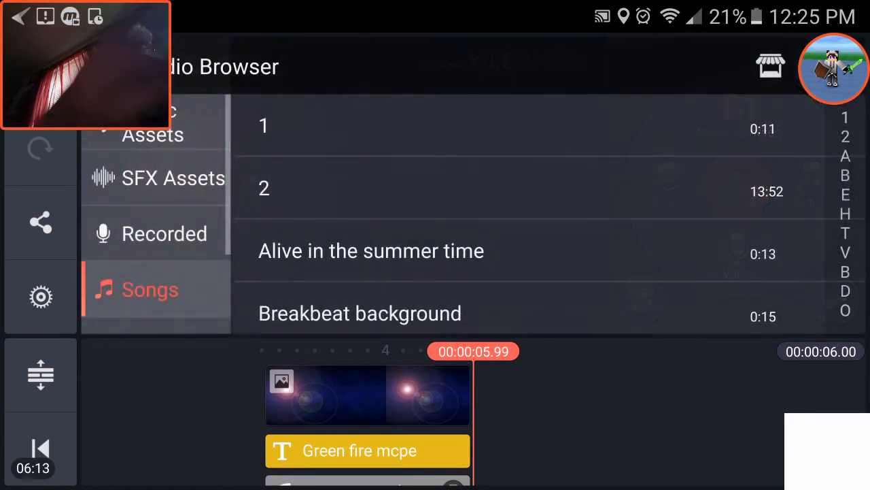
click(28, 19)
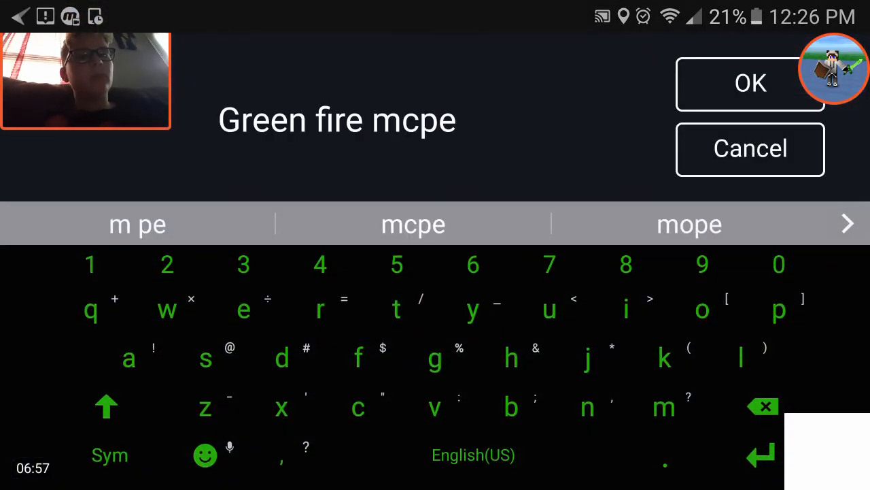
Confirm the title text and set its Out Animation to Spin CW
click(751, 84)
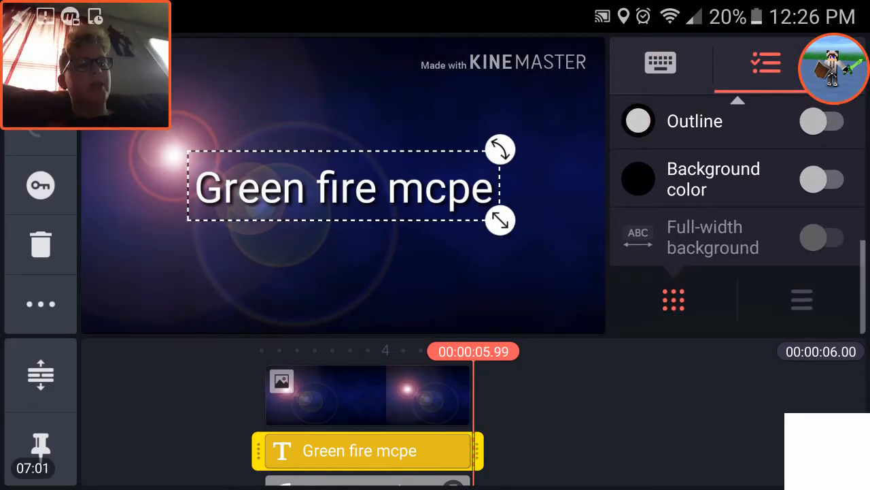
click(801, 299)
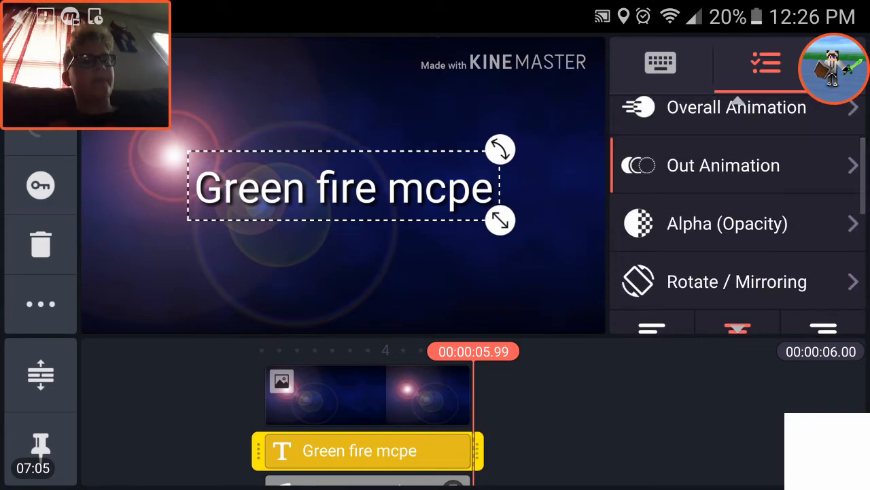
click(723, 165)
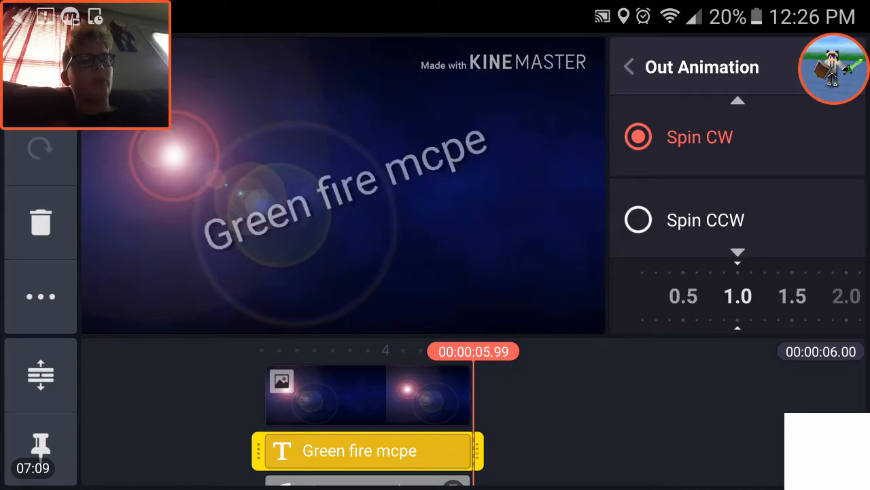
click(638, 218)
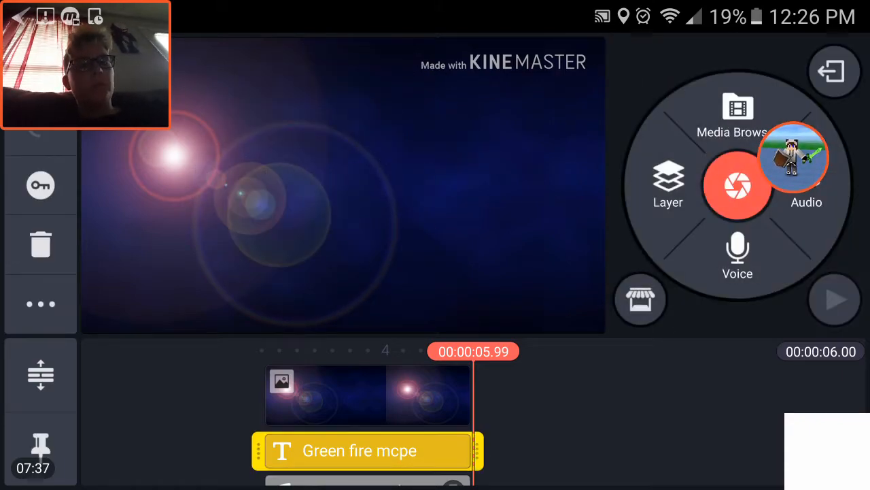
Colour the 'Green fire mcpe' title blue #41A9CE from the Standard Palette
click(365, 450)
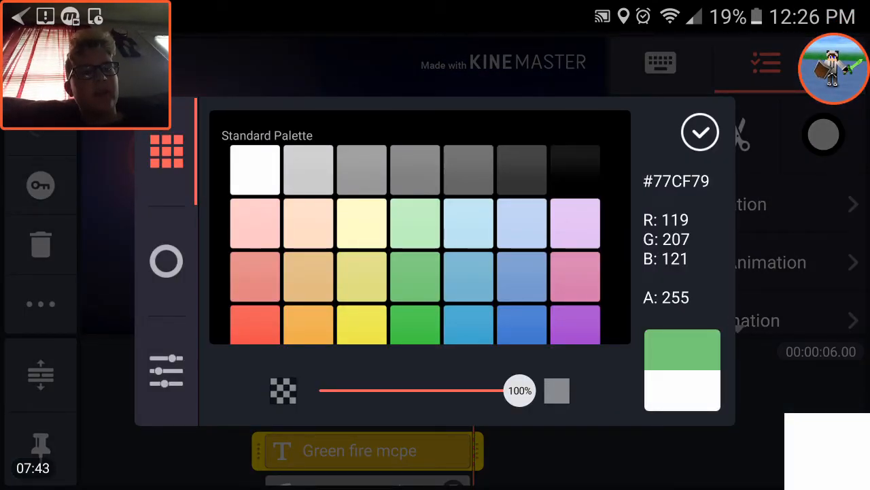
click(254, 169)
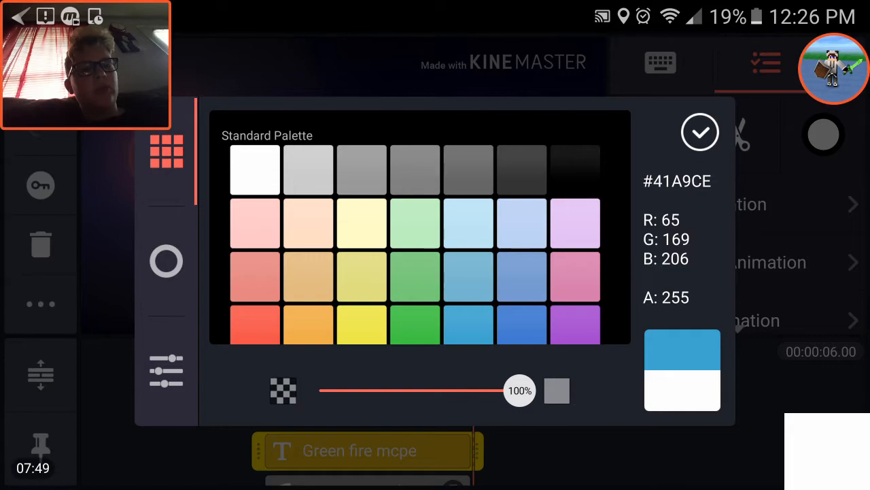
click(699, 132)
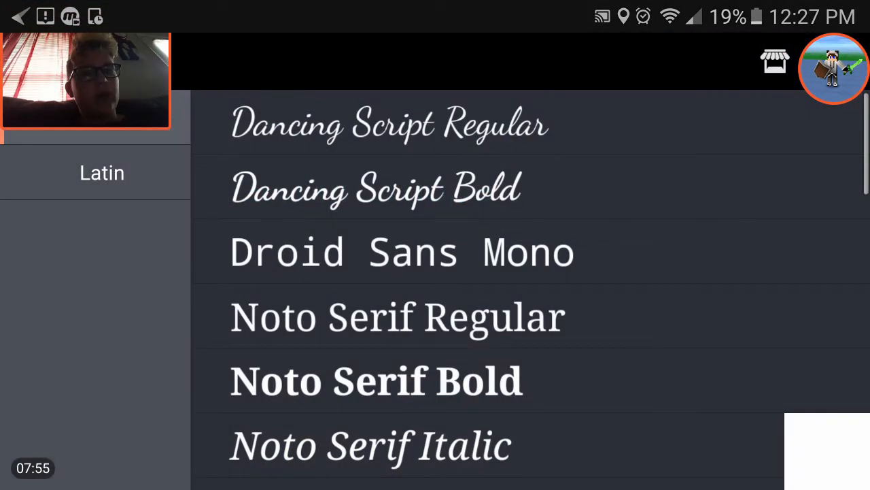
Scroll down through the Latin font list to browse title fonts
scroll(down, 3)
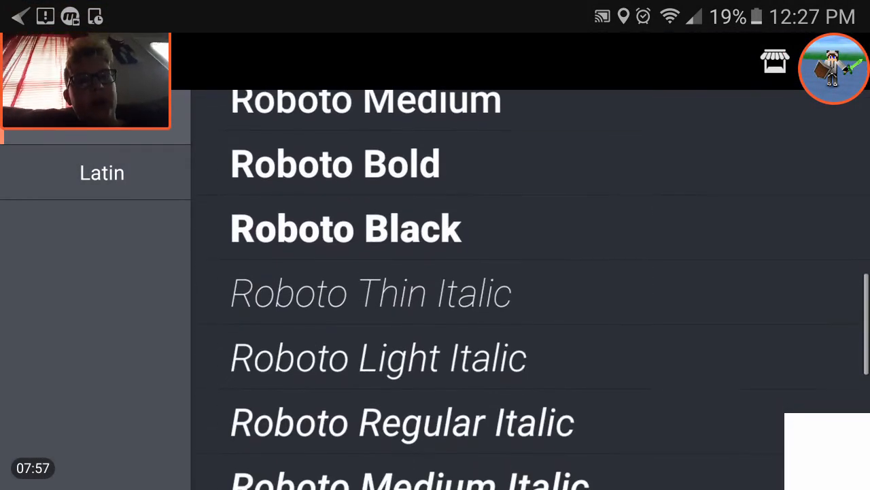
scroll(down, 3)
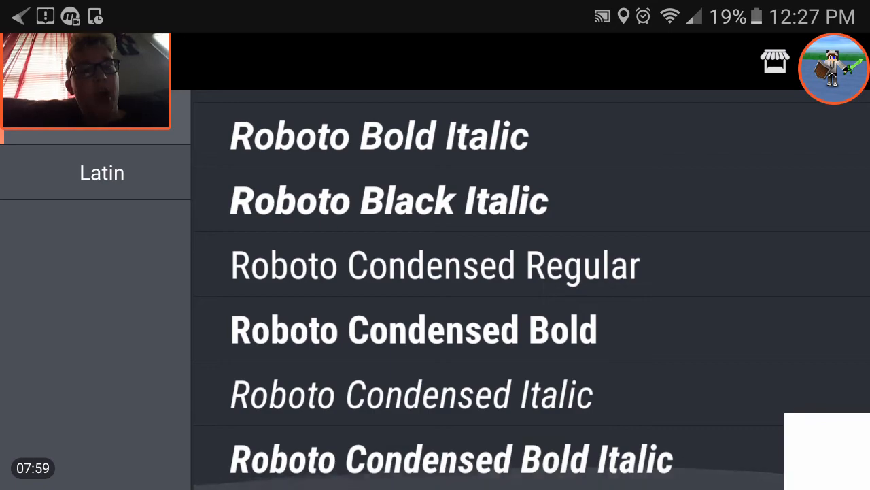
scroll(down, 3)
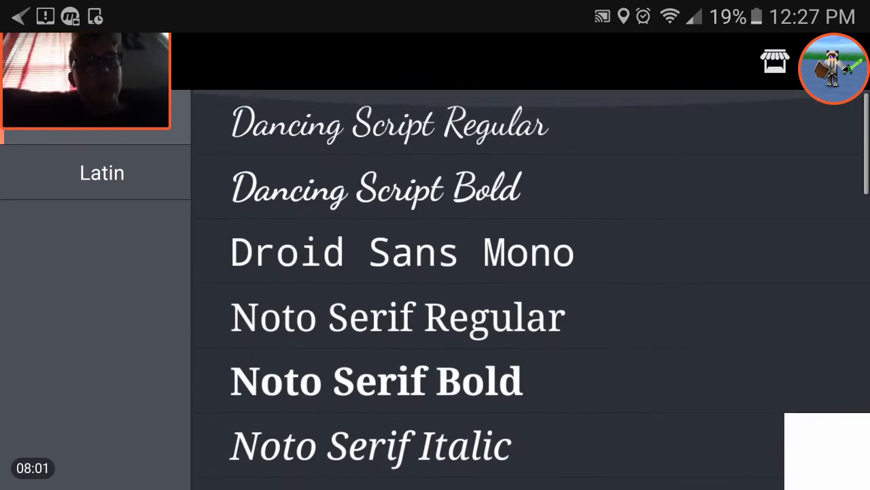
scroll(down, 3)
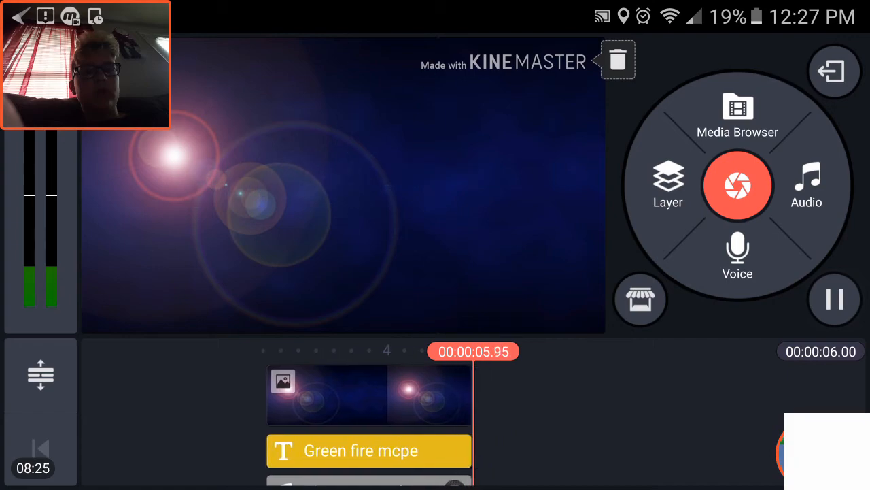
Start exporting the intro and choose 'No Thanks, share with watermark' on the upgrade offer
click(834, 299)
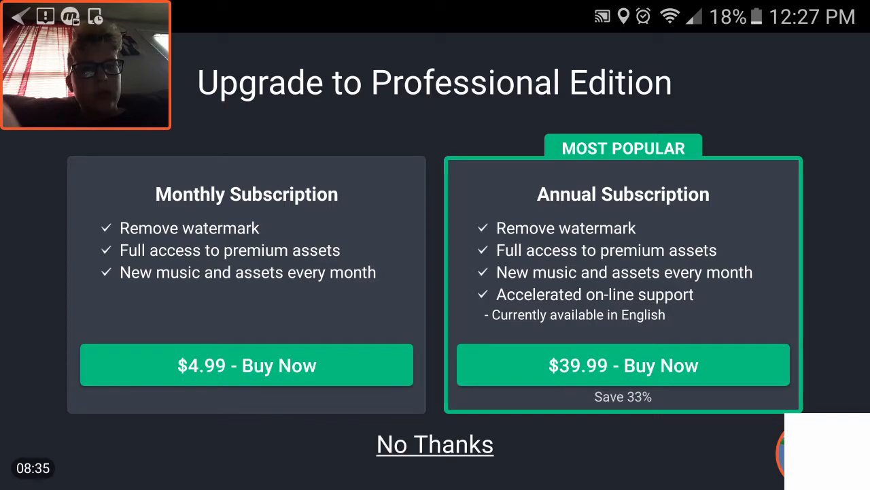
click(436, 443)
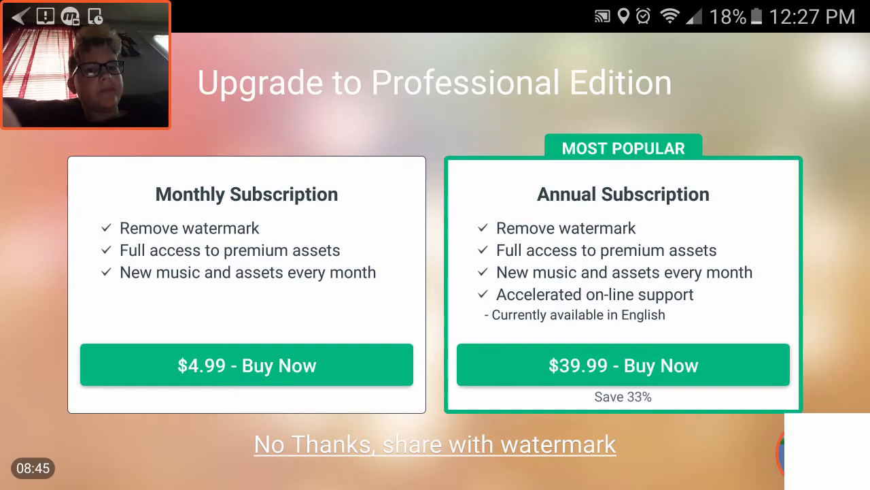
click(435, 443)
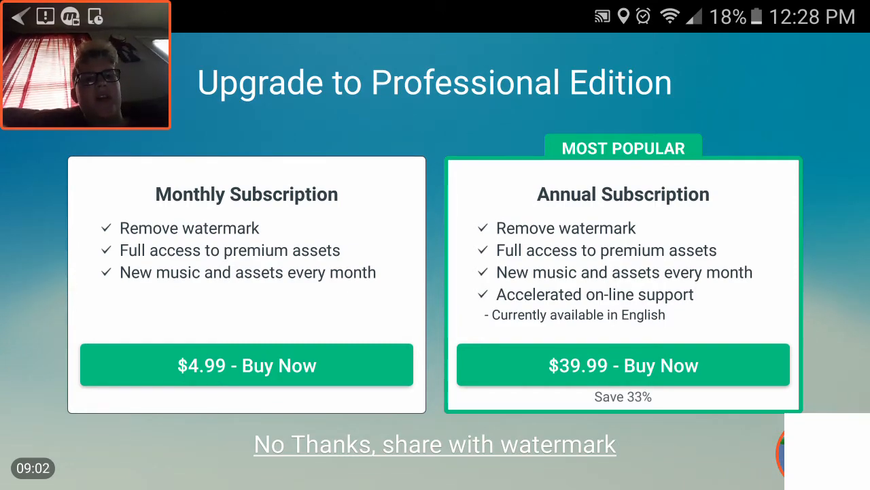
click(436, 443)
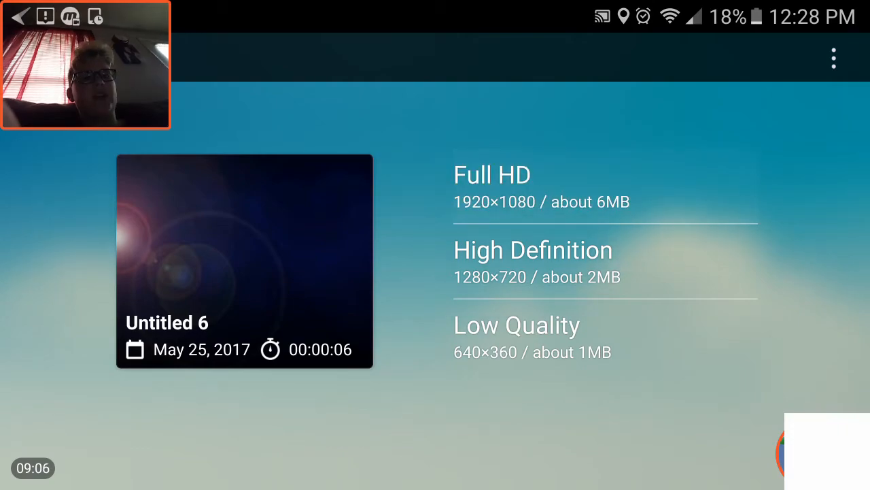
Export in Full HD 1920×1080, then share the finished intro to YouTube
click(533, 264)
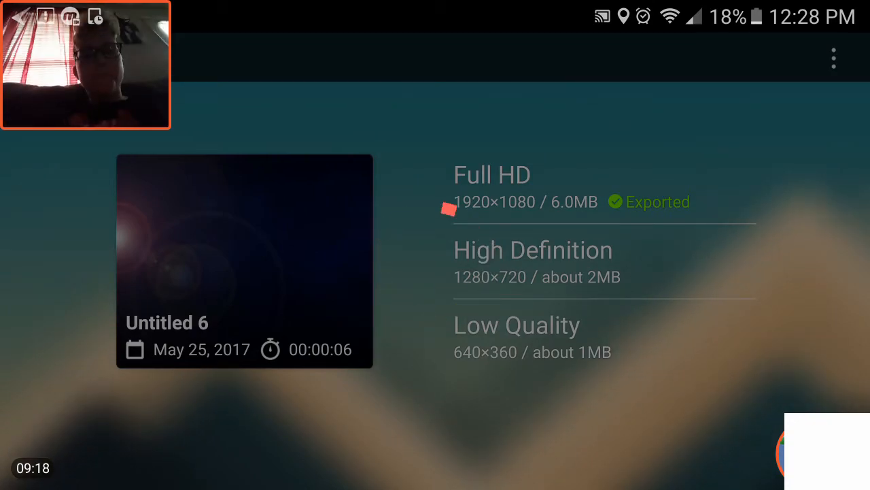
click(533, 264)
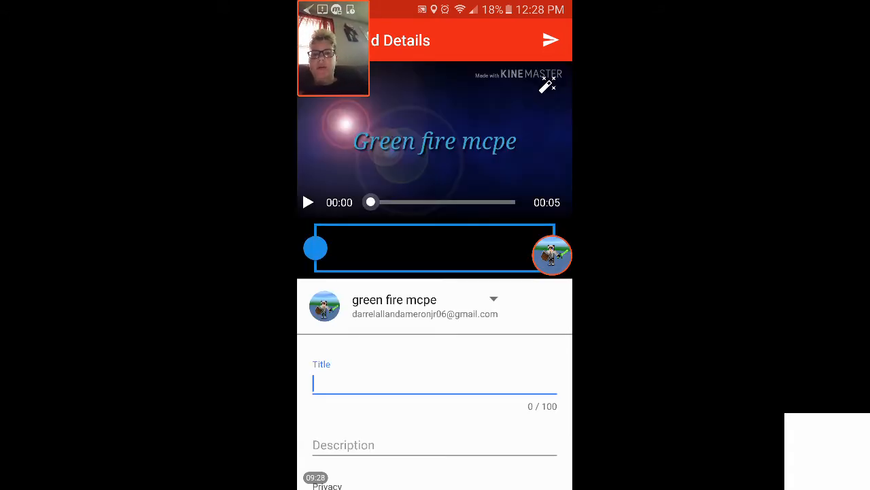
Enter the upload title asking viewers to comment about the new intro, with '!' punctuation
click(435, 384)
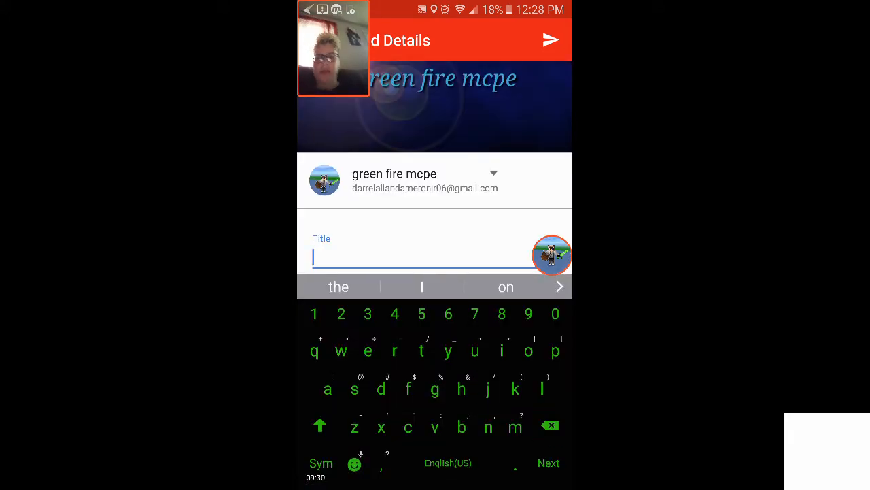
text(Le)
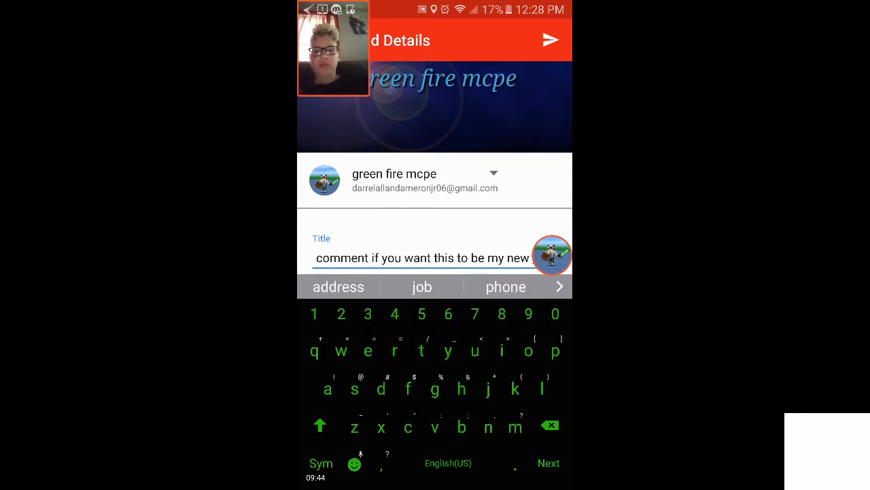
click(321, 463)
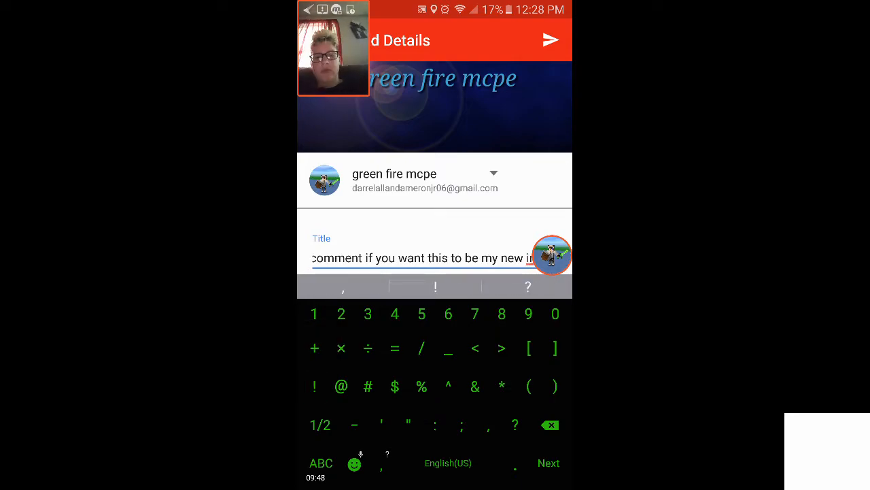
text(intto!)
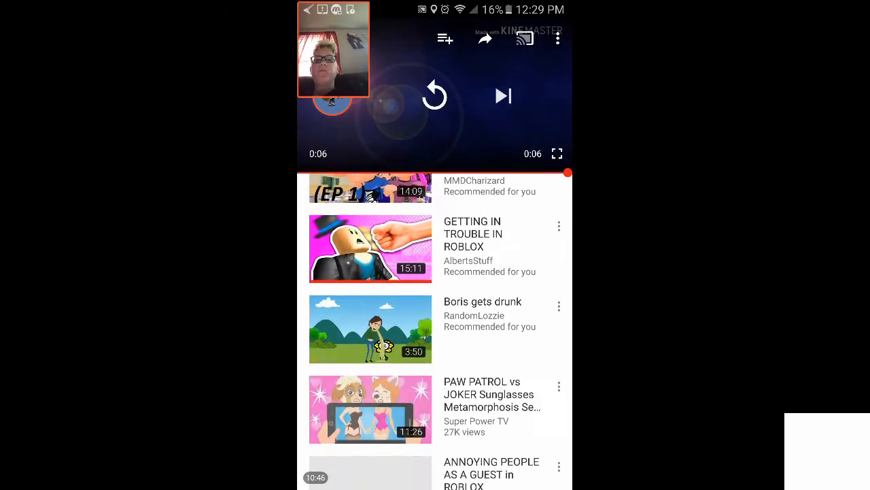
Post the public comment 'leave a comment for this to be my new intro'
scroll(down, 3)
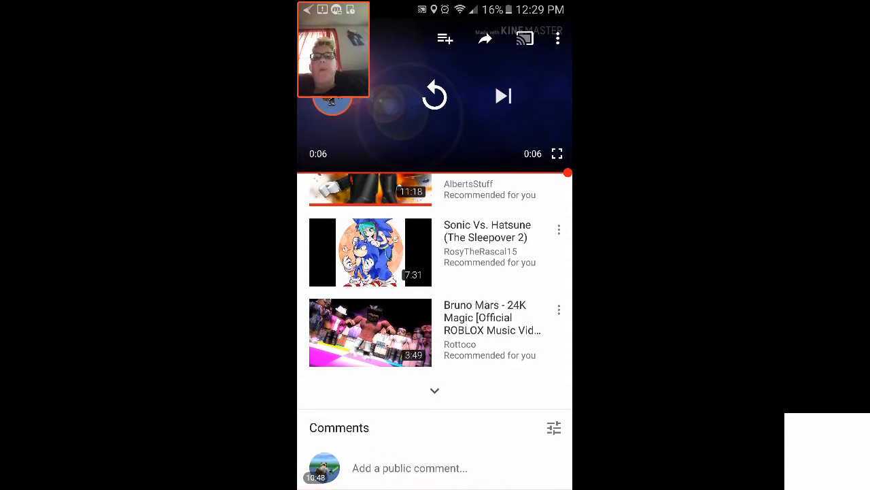
click(409, 468)
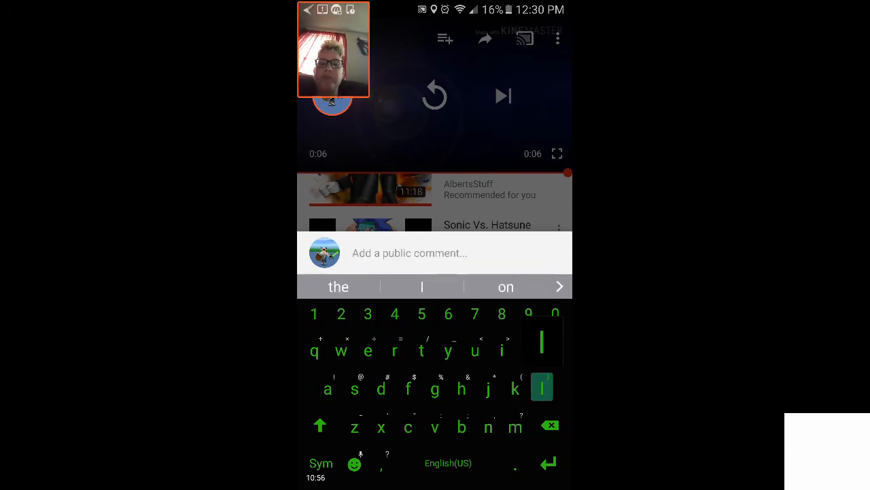
text(leave a comment f)
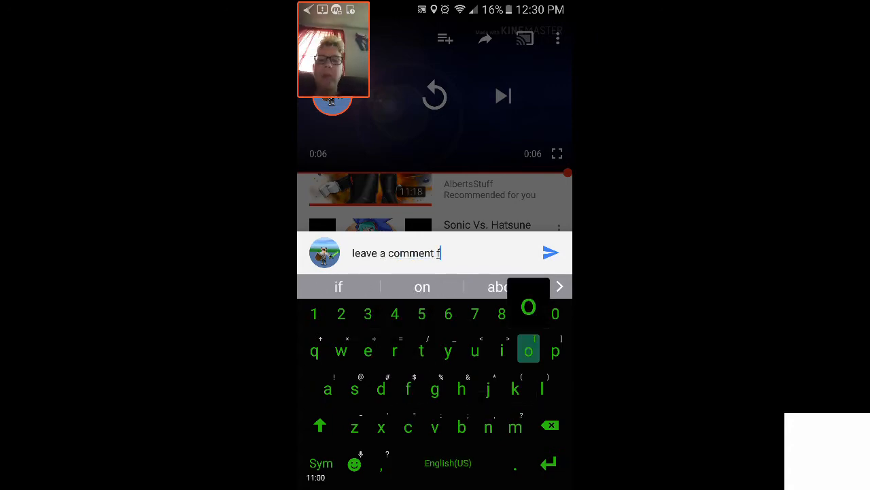
text(or this to be my new intro)
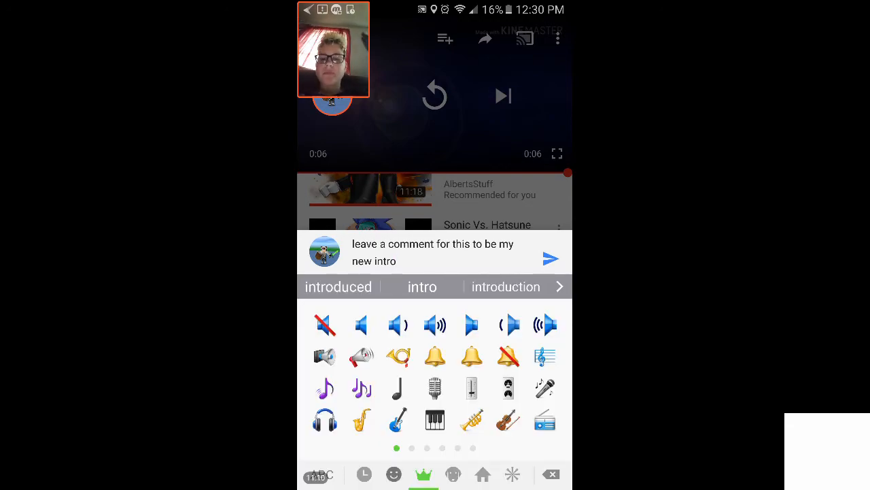
click(394, 474)
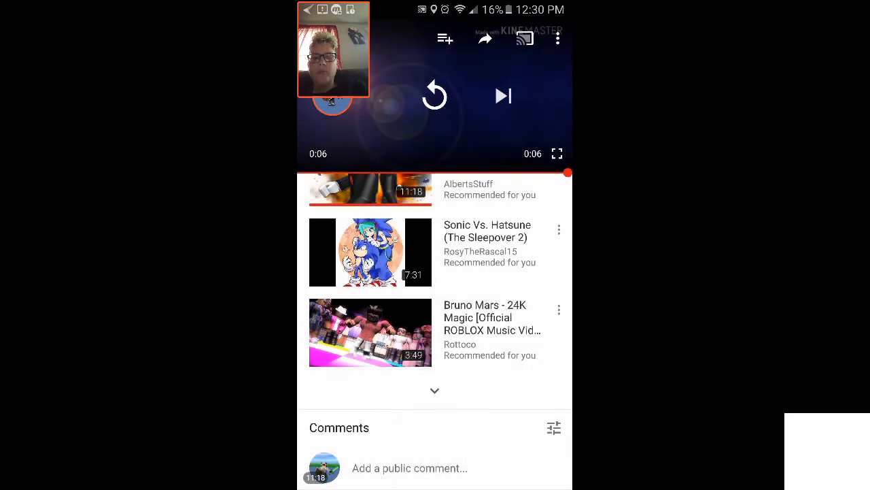
Like the posted comment and dismiss the low battery warning
scroll(down, 3)
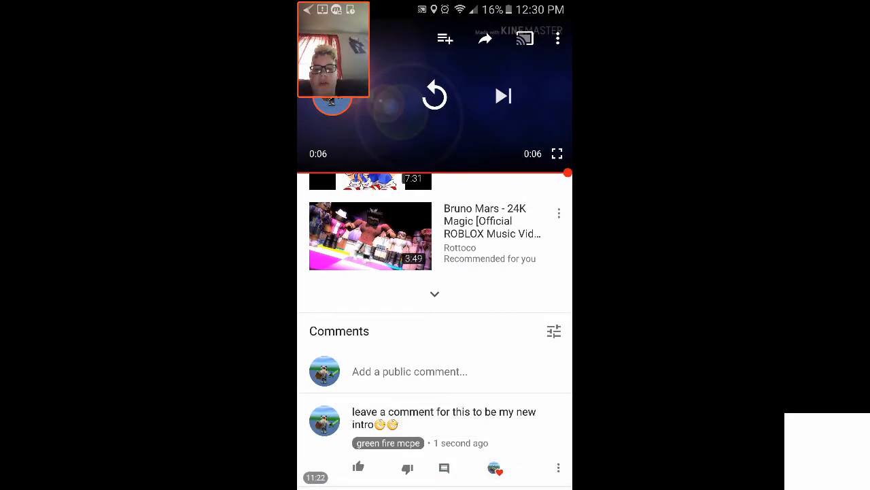
click(360, 468)
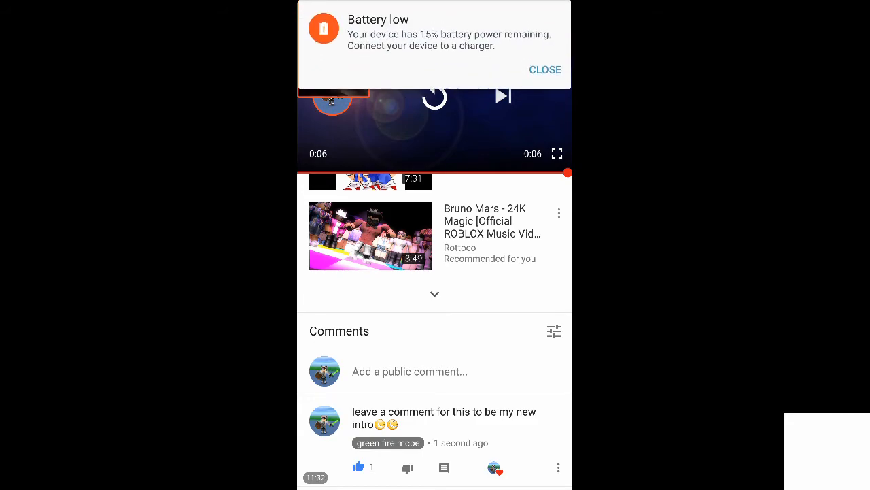
click(545, 69)
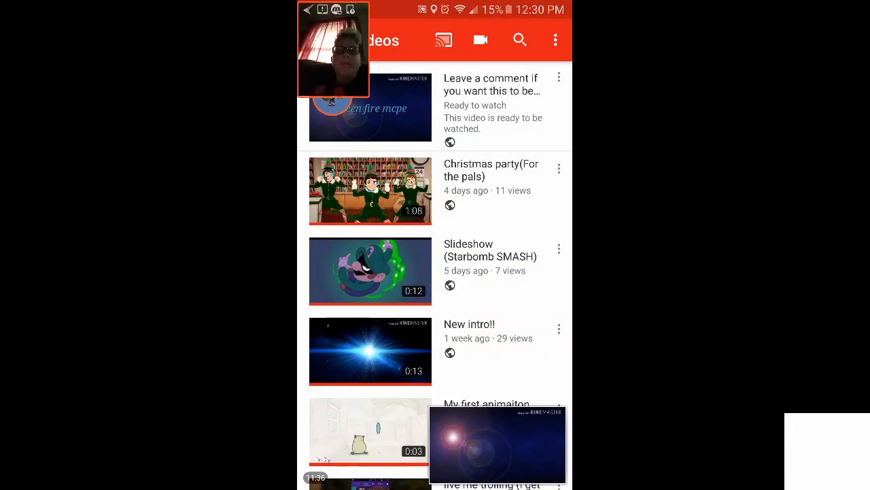
Search 'baby angel fan', open the Quirky Cupquake channel and play 'The weird comment'
click(520, 39)
text(baby)
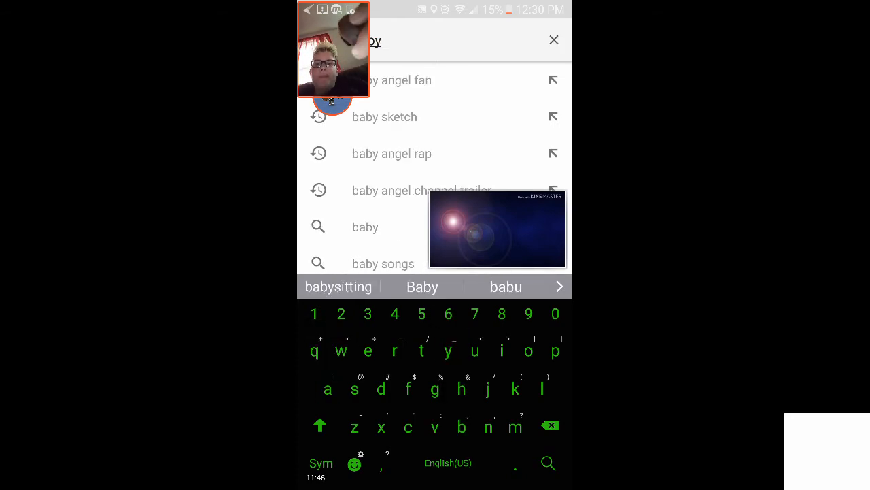
click(395, 79)
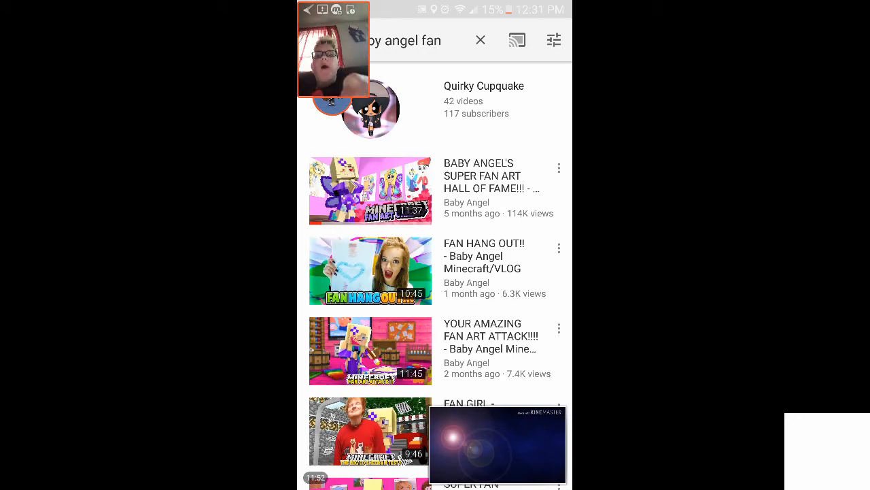
click(484, 86)
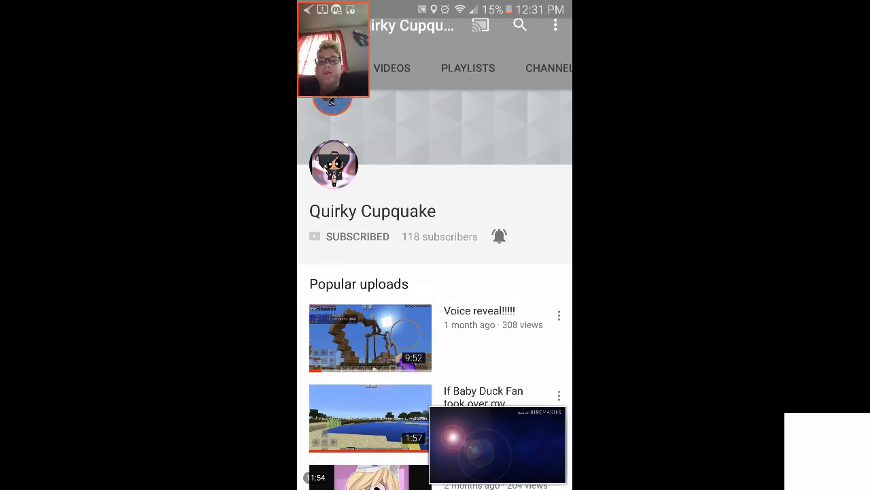
scroll(down, 3)
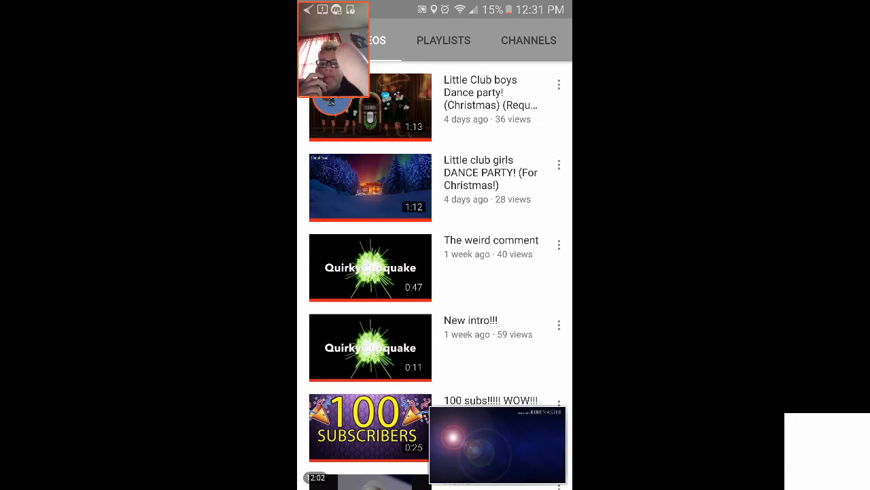
click(370, 266)
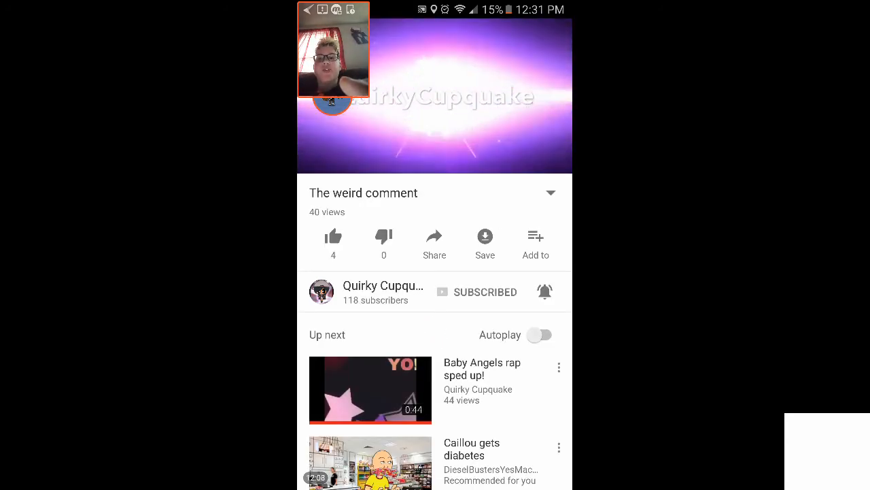